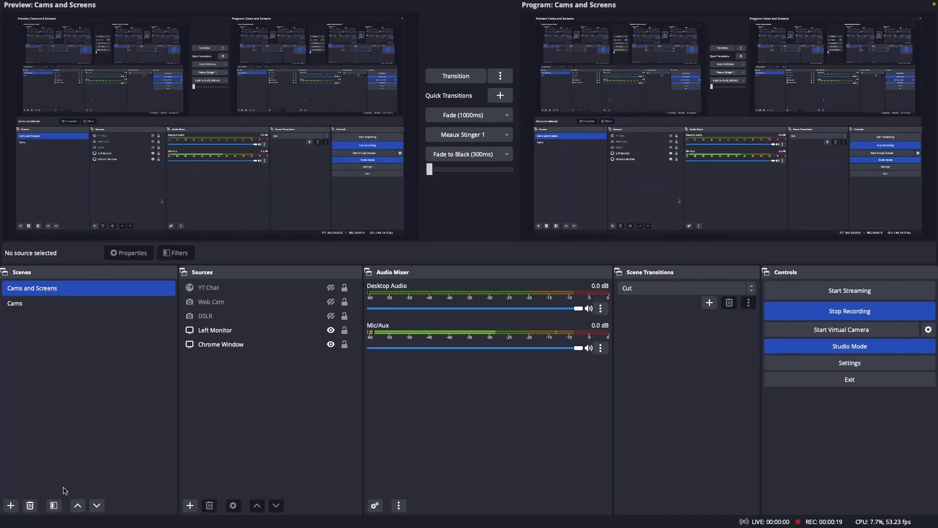
Add a new scene and name it Soundboard
{"action": "left_click", "coordinate": [10, 506]}
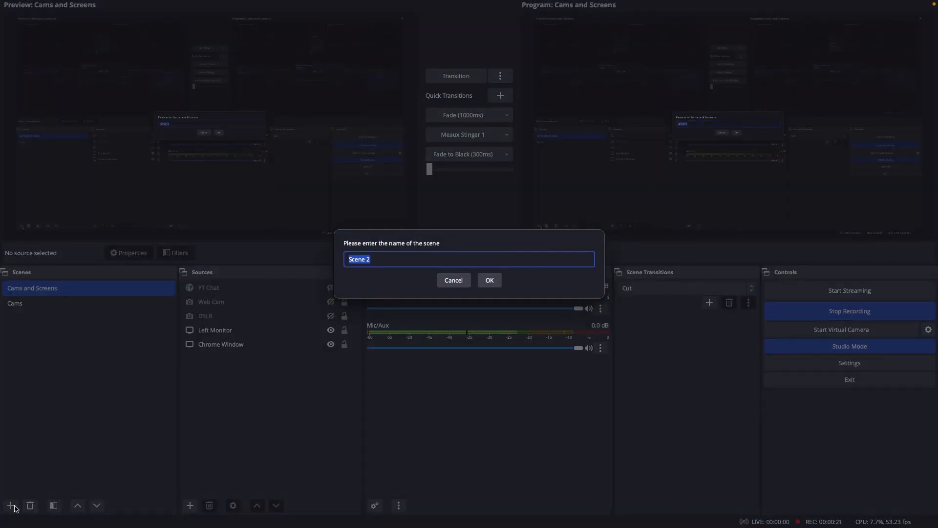
{"action": "type", "text": "SOund"}
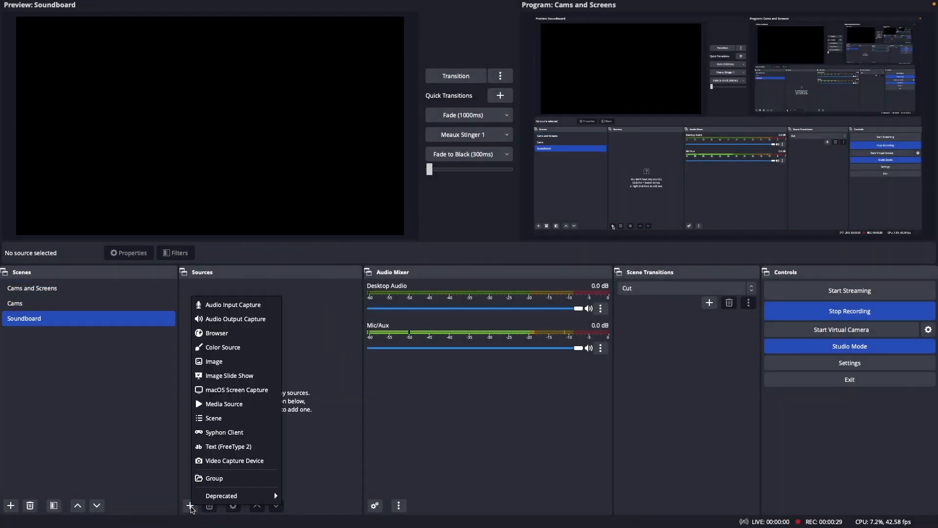
Add a Media Source named Among Us Horn pointing at the Among Us sound effect mp3
{"action": "left_click", "coordinate": [224, 403]}
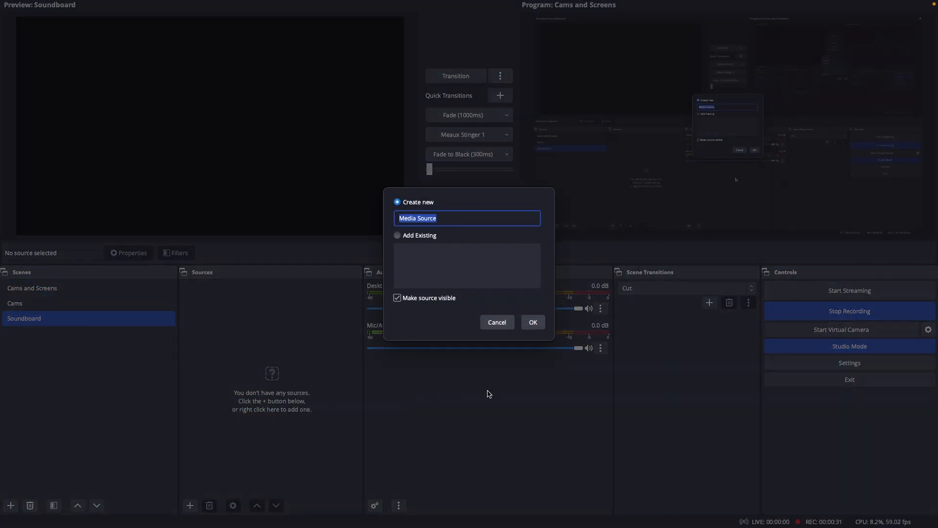
{"action": "type", "text": "Among Us"}
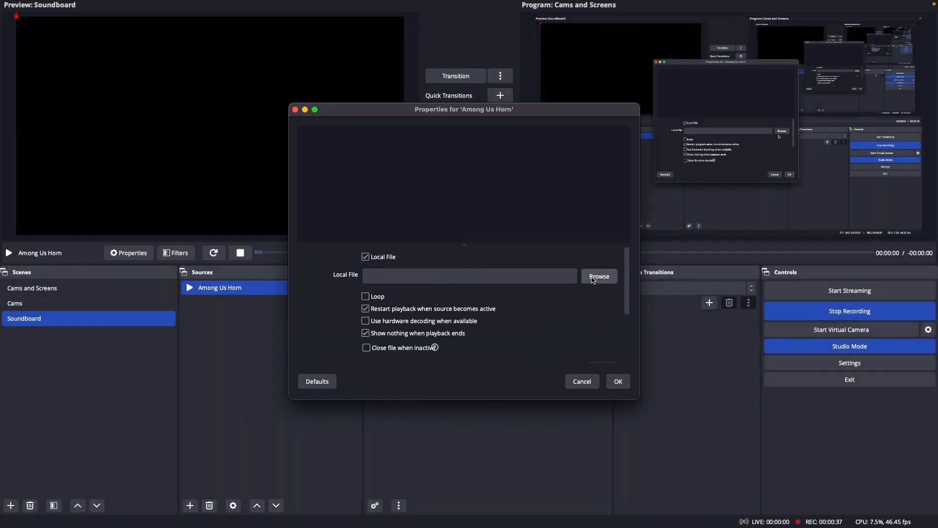
{"action": "left_click", "coordinate": [600, 275]}
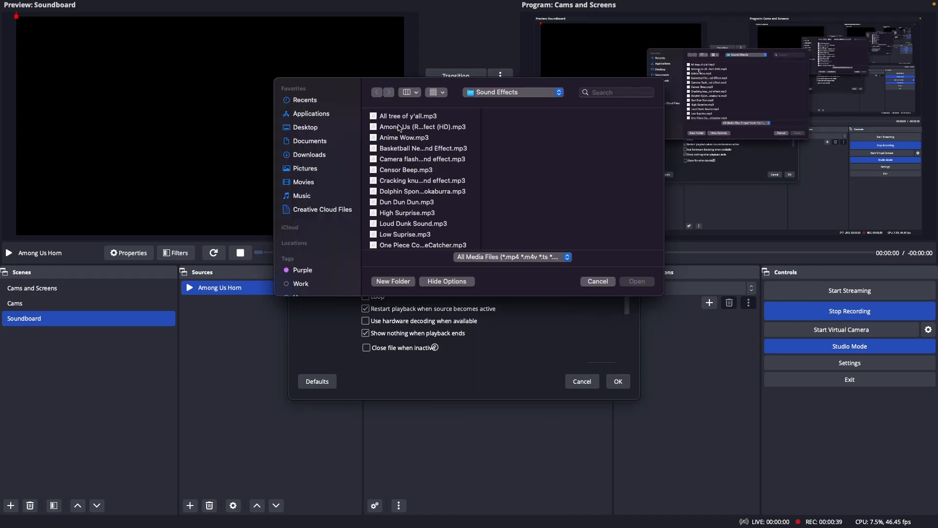
{"action": "left_click", "coordinate": [637, 281]}
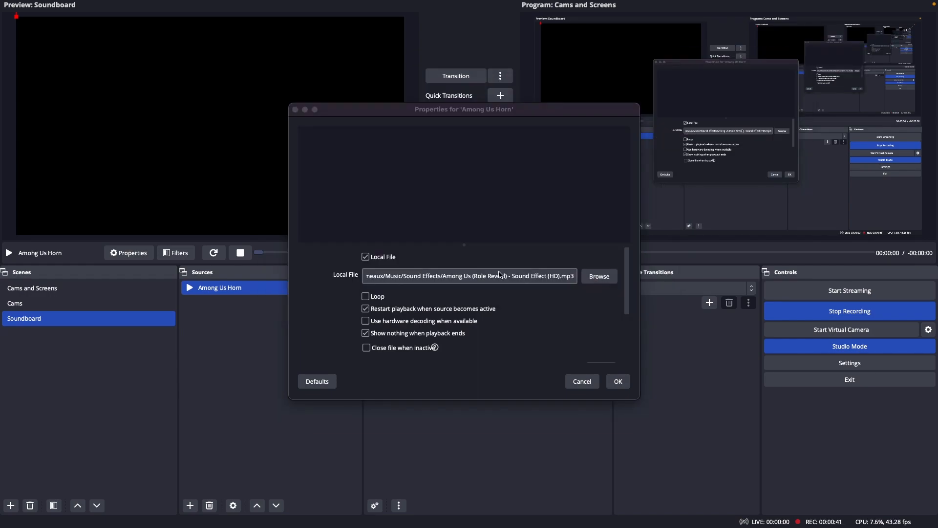
{"action": "left_click", "coordinate": [618, 382]}
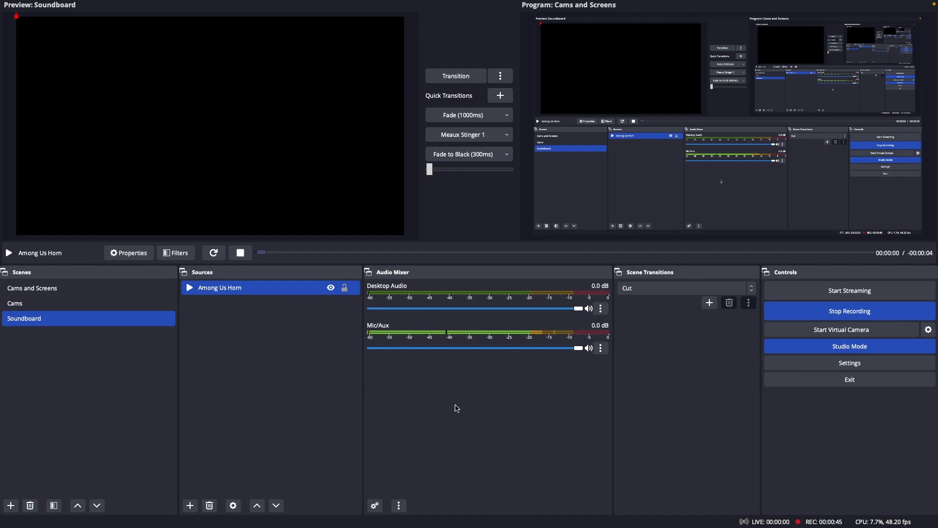
{"action": "mouse_move", "coordinate": [237, 300]}
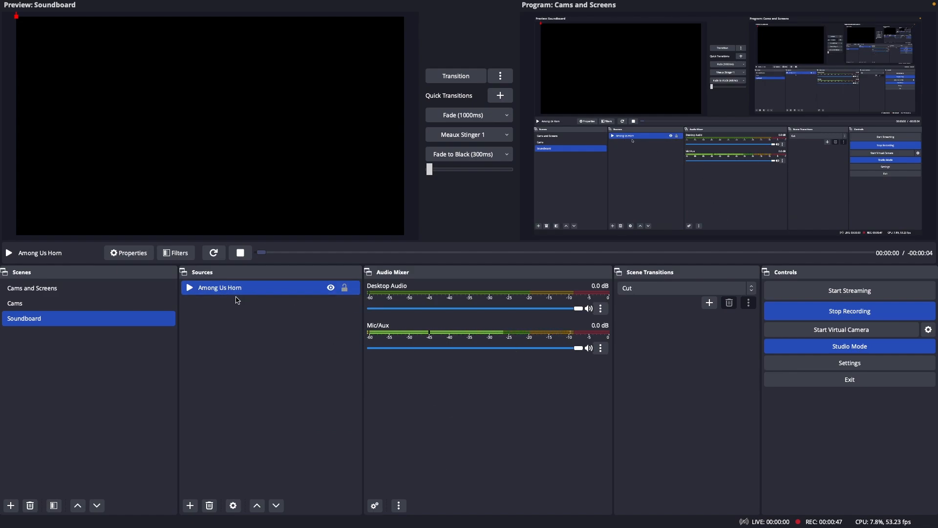
Add two more Media Sources, Hoodwinked and Surprise, with their sound files
{"action": "left_click", "coordinate": [190, 505]}
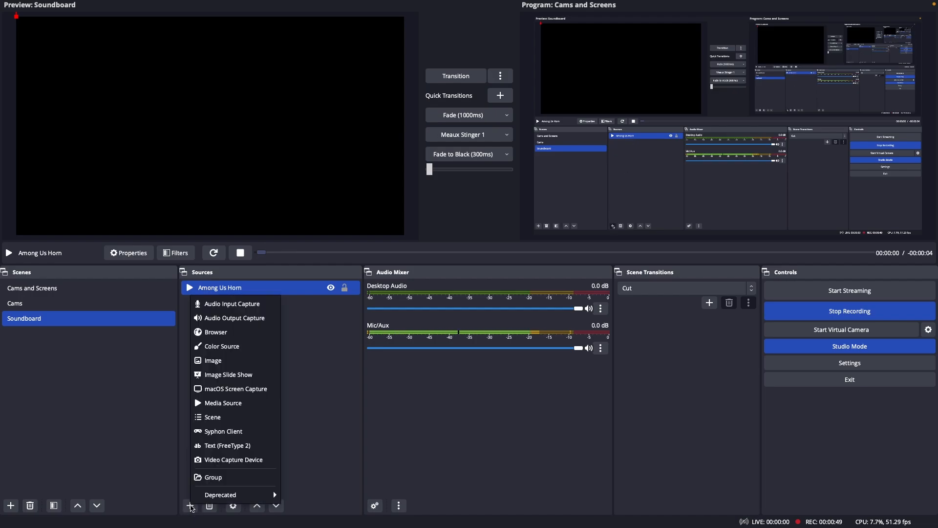
{"action": "left_click", "coordinate": [223, 402]}
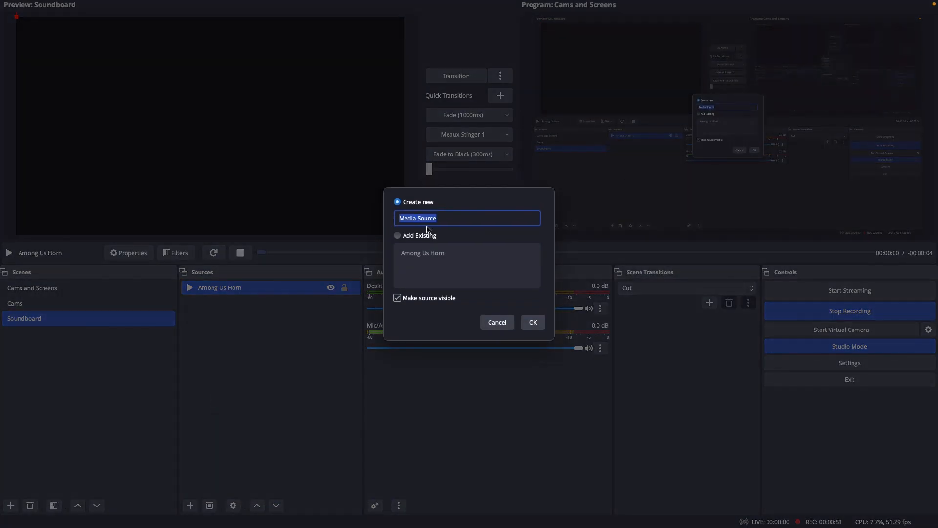
{"action": "type", "text": "Hoodwinked"}
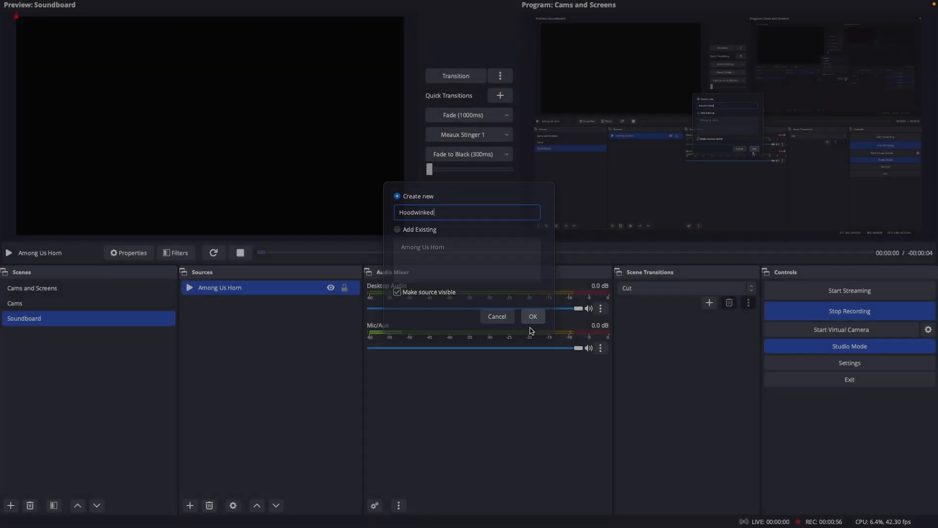
{"action": "left_click", "coordinate": [534, 316]}
{"action": "type", "text": "Surprise"}
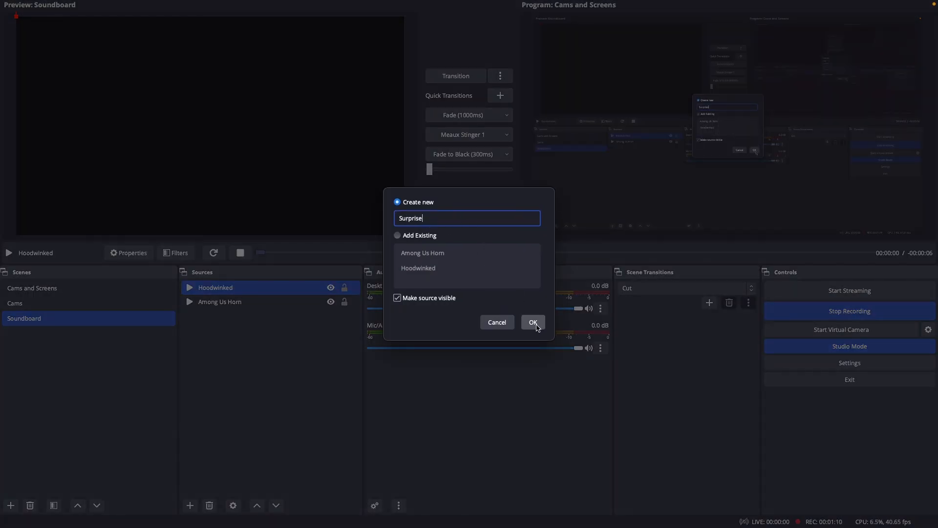
{"action": "left_click", "coordinate": [533, 323]}
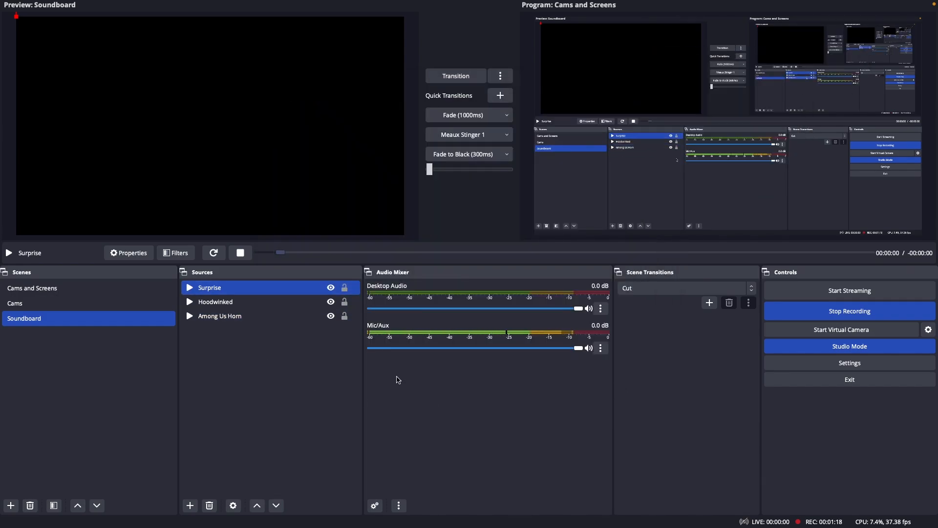
{"action": "mouse_move", "coordinate": [446, 364]}
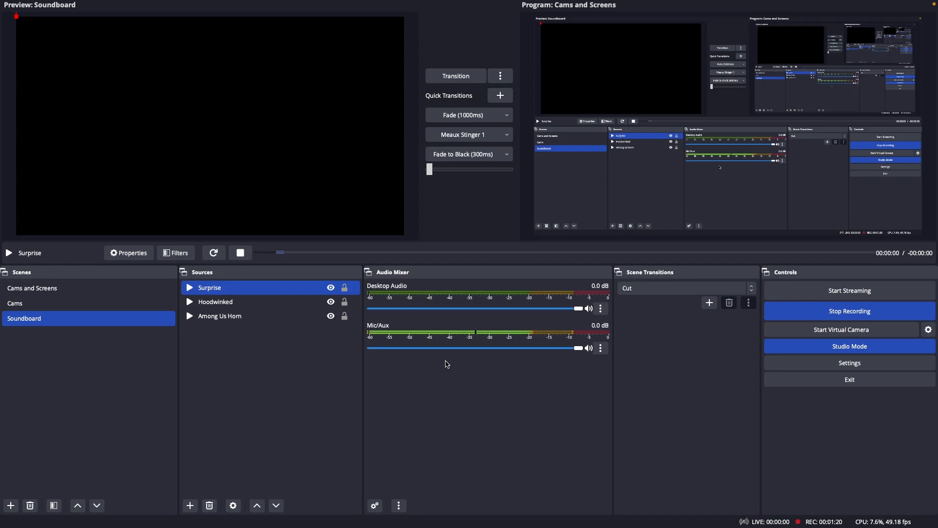
Test-play the Surprise and Hoodwinked sounds from the media controls
{"action": "left_click", "coordinate": [213, 252]}
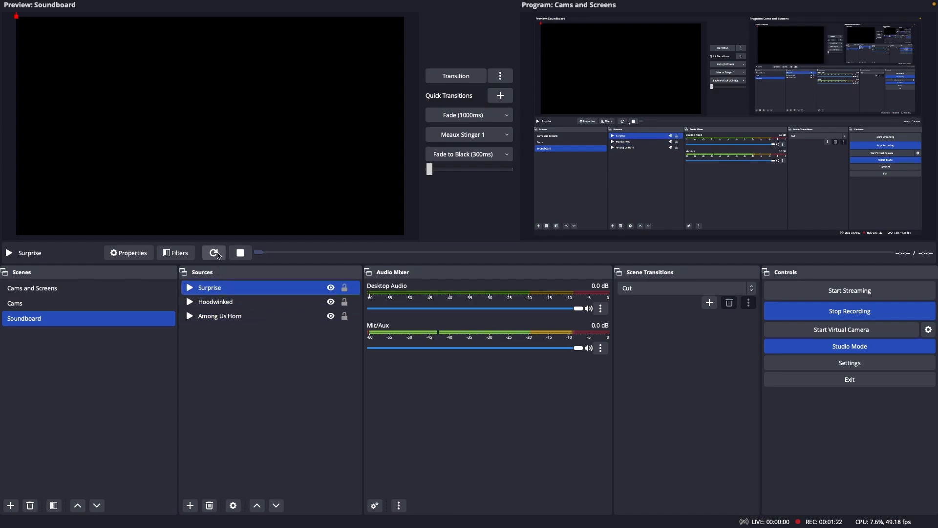
{"action": "left_click", "coordinate": [215, 301]}
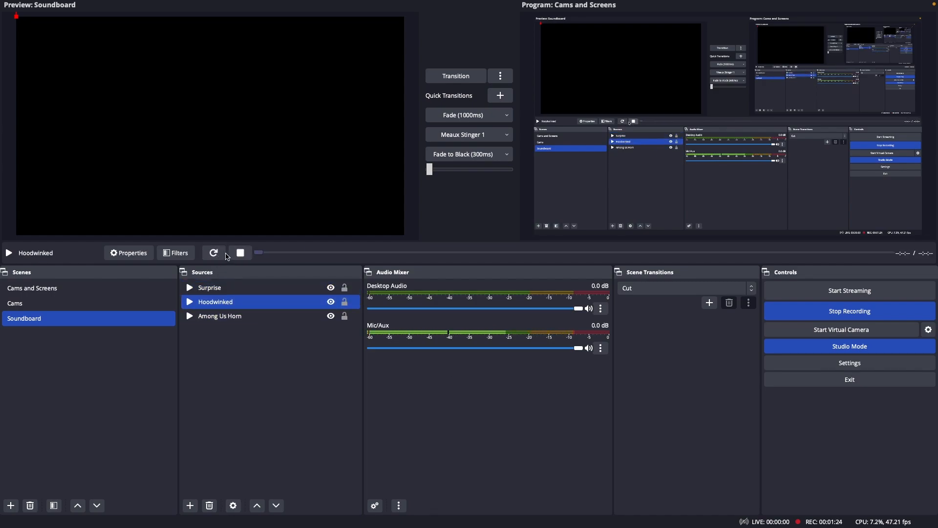
{"action": "left_click", "coordinate": [213, 252]}
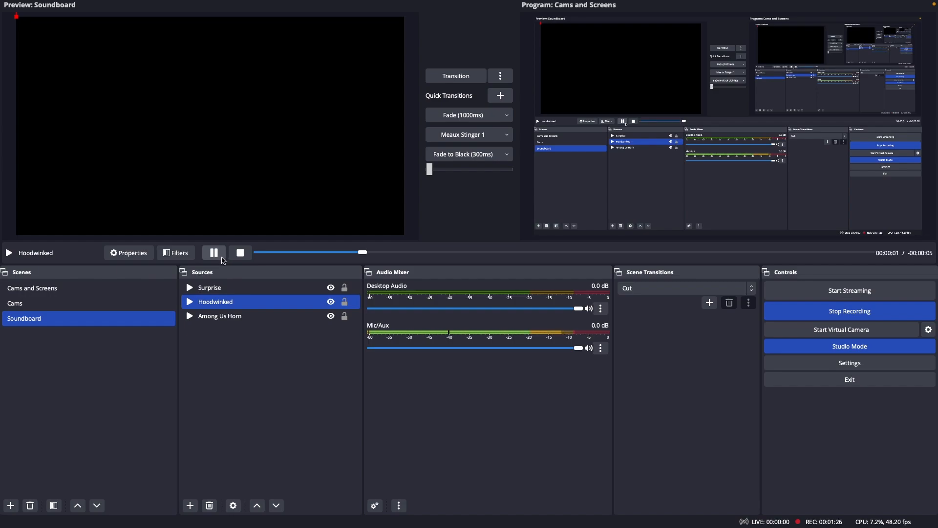
Unhide all hidden audio channels in the Audio Mixer
{"action": "left_click", "coordinate": [399, 505]}
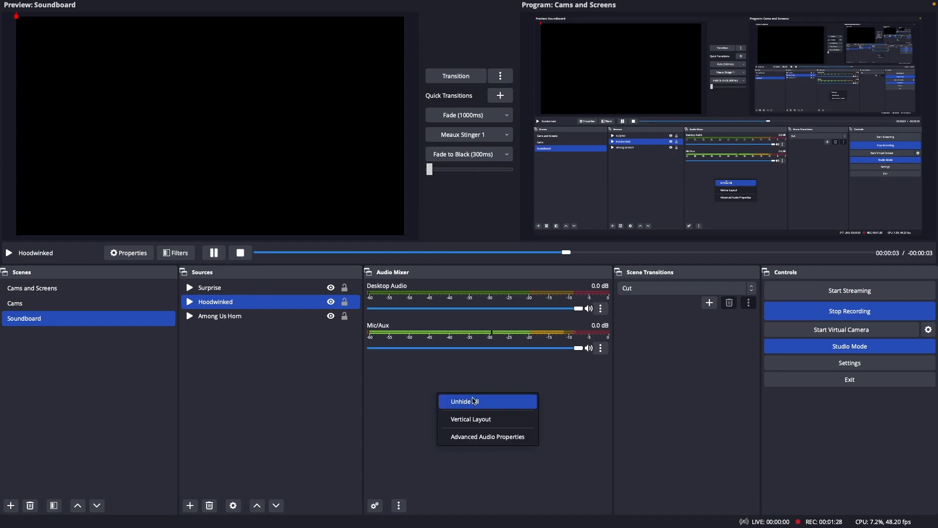
{"action": "left_click", "coordinate": [464, 400]}
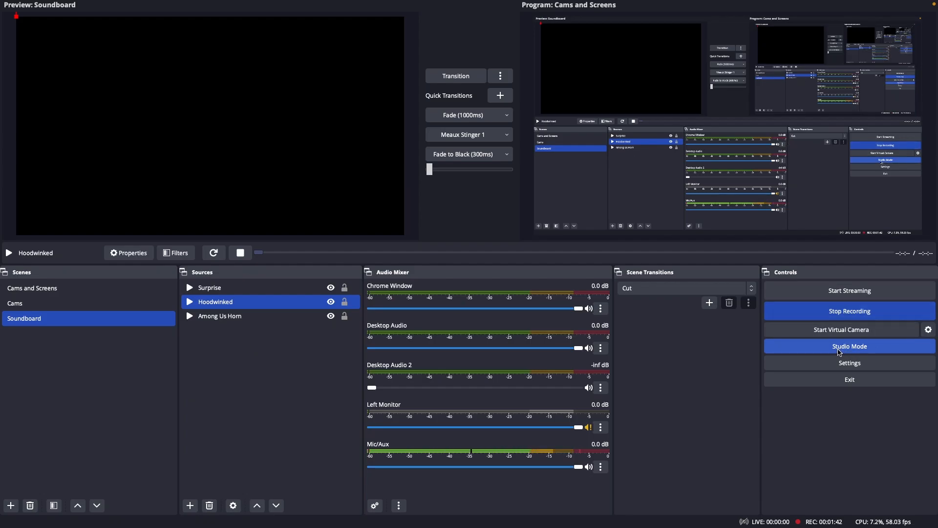
Turn off Studio Mode
{"action": "left_click", "coordinate": [849, 346]}
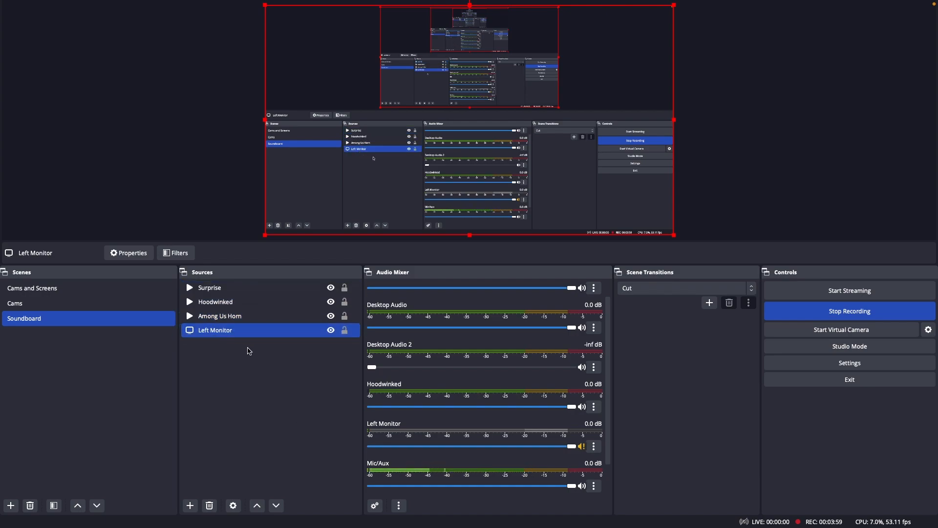
{"action": "mouse_move", "coordinate": [712, 452]}
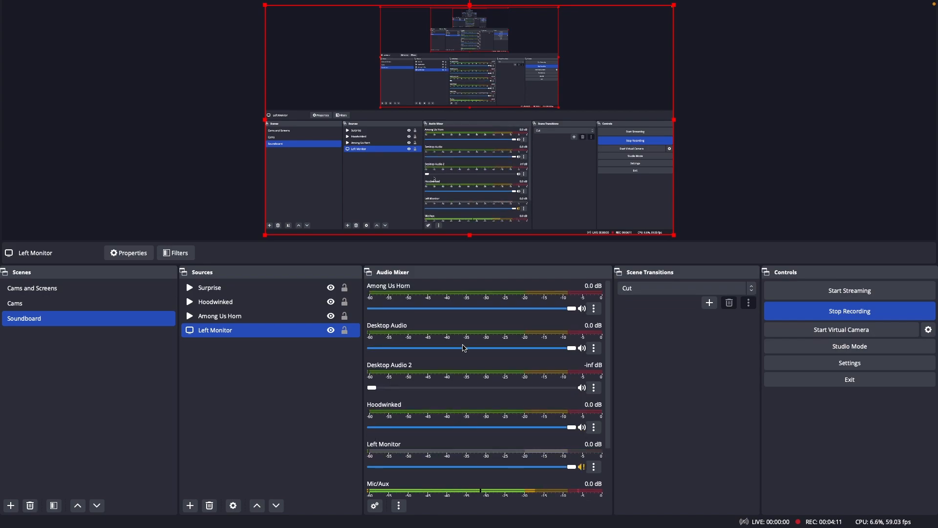
Turn Studio Mode back on, test-play Among Us Horn and bring up its audio options in the mixer
{"action": "left_click", "coordinate": [850, 346]}
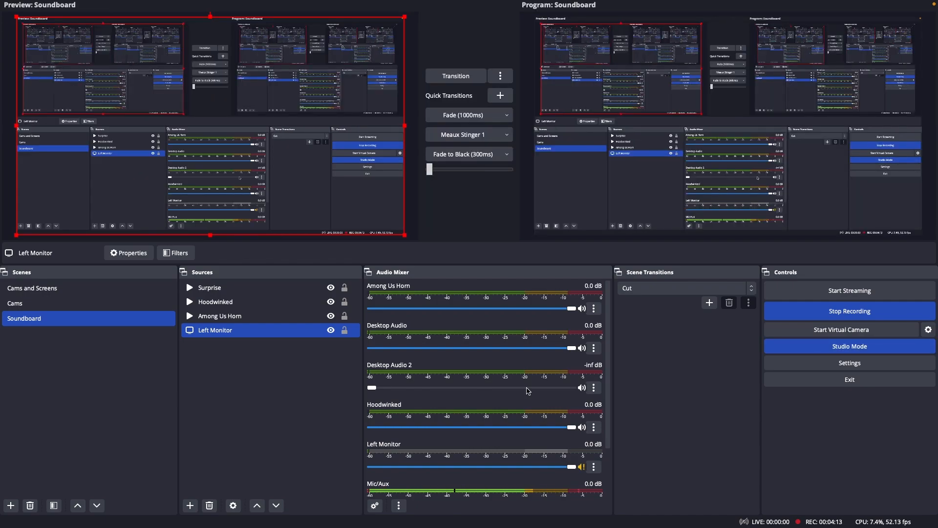
{"action": "mouse_move", "coordinate": [398, 364]}
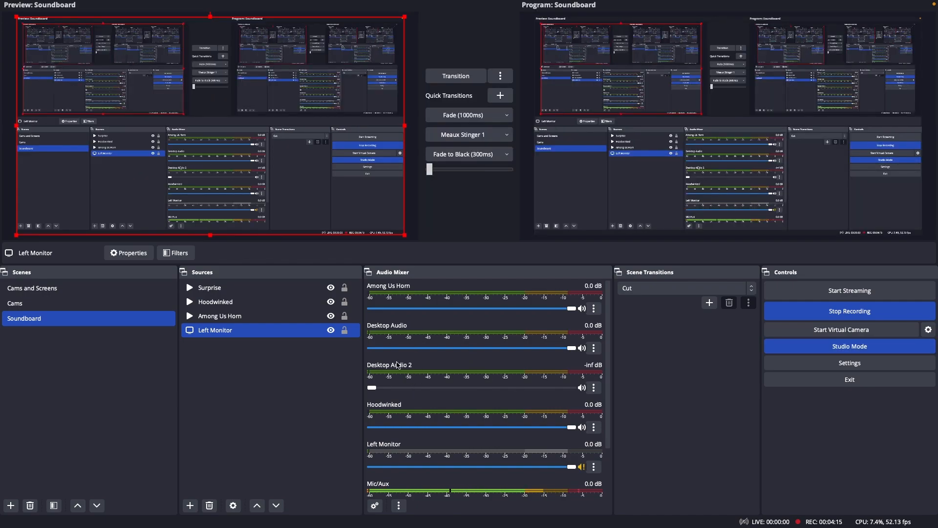
{"action": "left_click", "coordinate": [209, 287]}
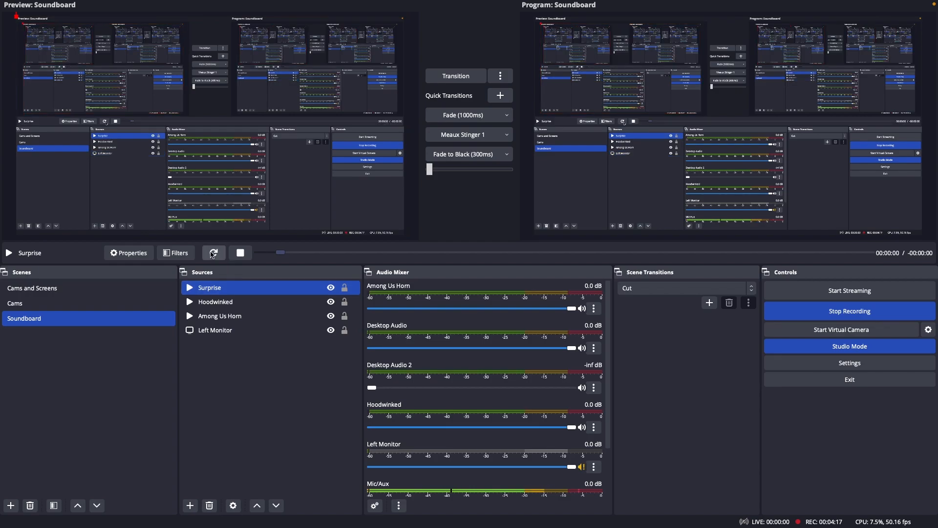
{"action": "left_click", "coordinate": [215, 301]}
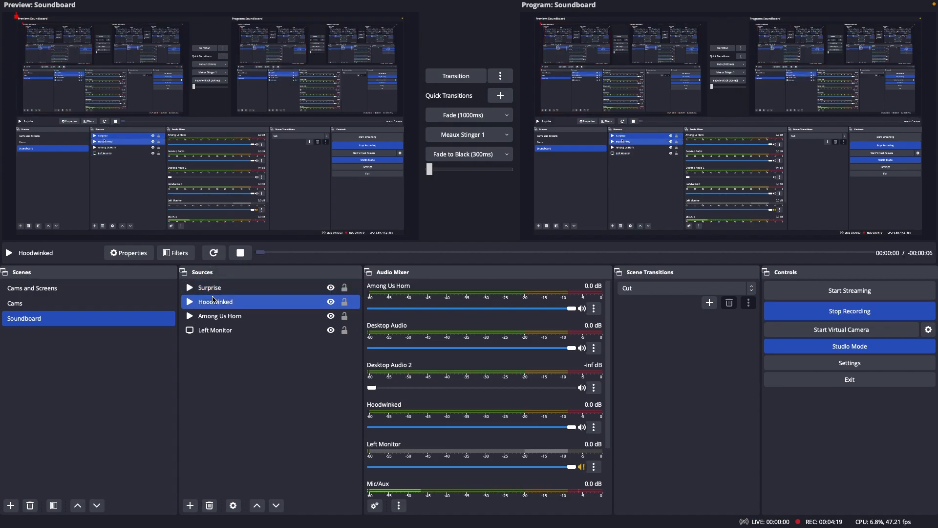
{"action": "left_click", "coordinate": [219, 316]}
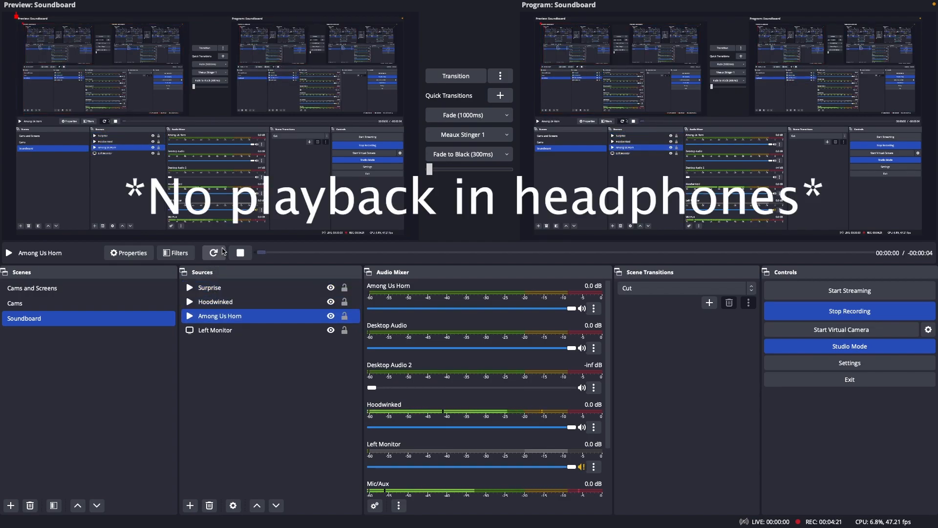
{"action": "left_click", "coordinate": [213, 253]}
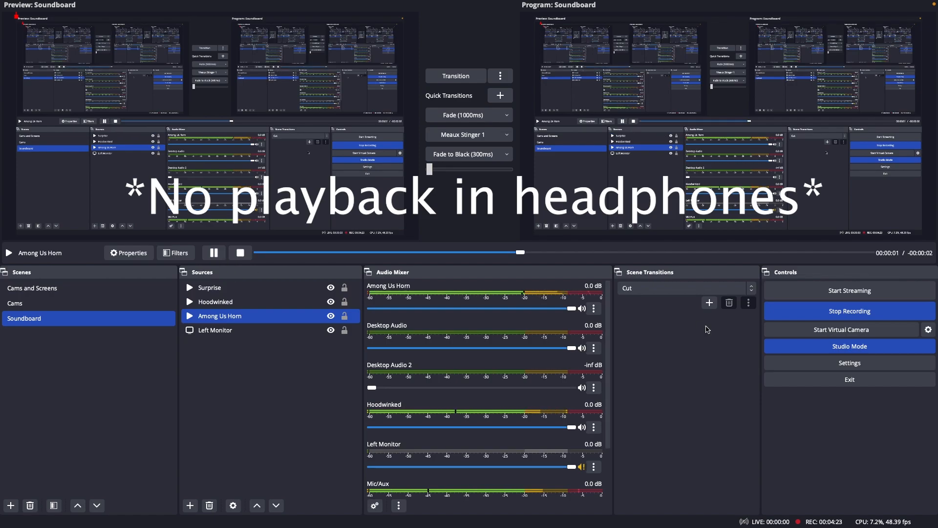
{"action": "right_click", "coordinate": [593, 308]}
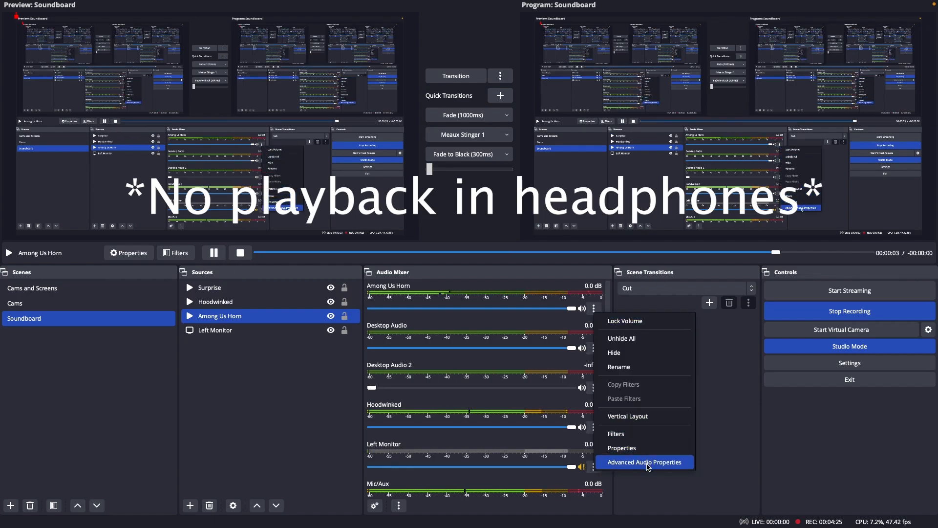
In Advanced Audio Properties set Audio Monitoring to Monitor and Output for Among Us Horn, Hoodwinked and Surprise
{"action": "left_click", "coordinate": [644, 462]}
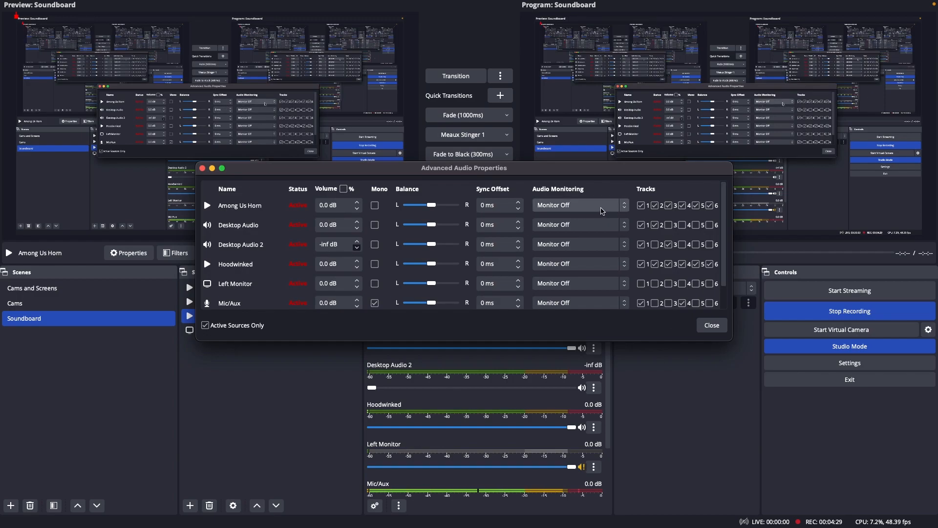
{"action": "left_click", "coordinate": [579, 206]}
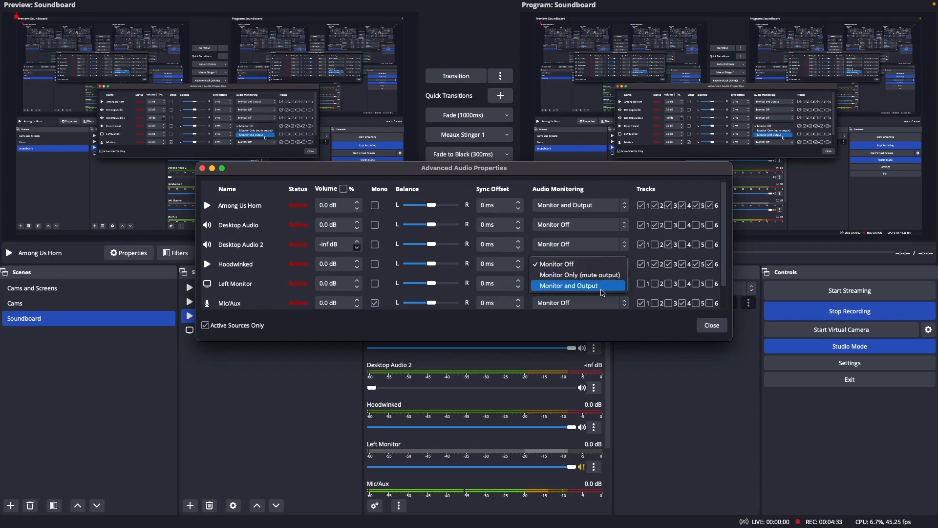
{"action": "left_click", "coordinate": [577, 285]}
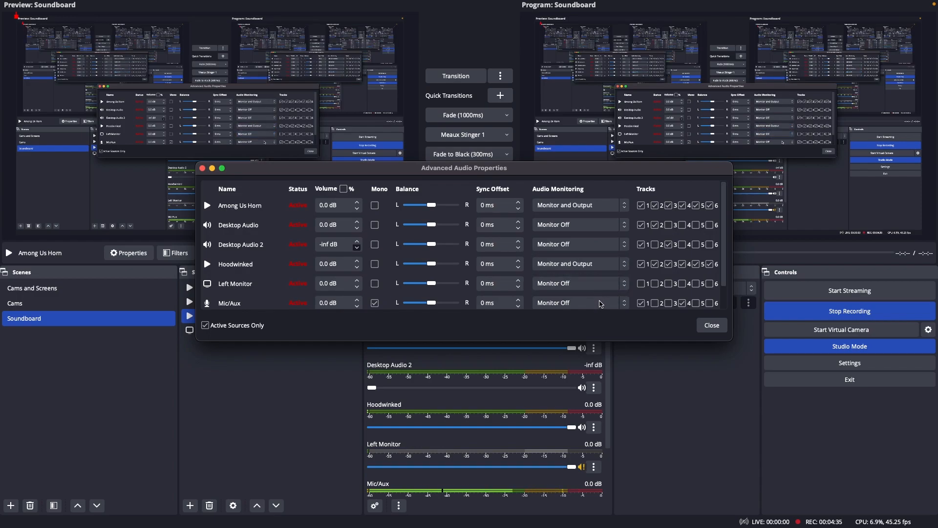
{"action": "scroll", "scroll_direction": "down", "scroll_amount": 3}
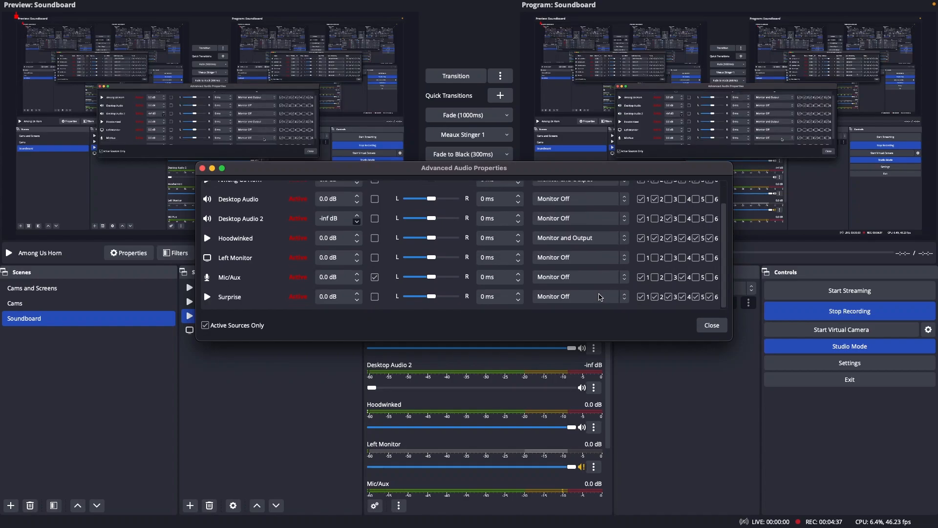
{"action": "left_click", "coordinate": [576, 297]}
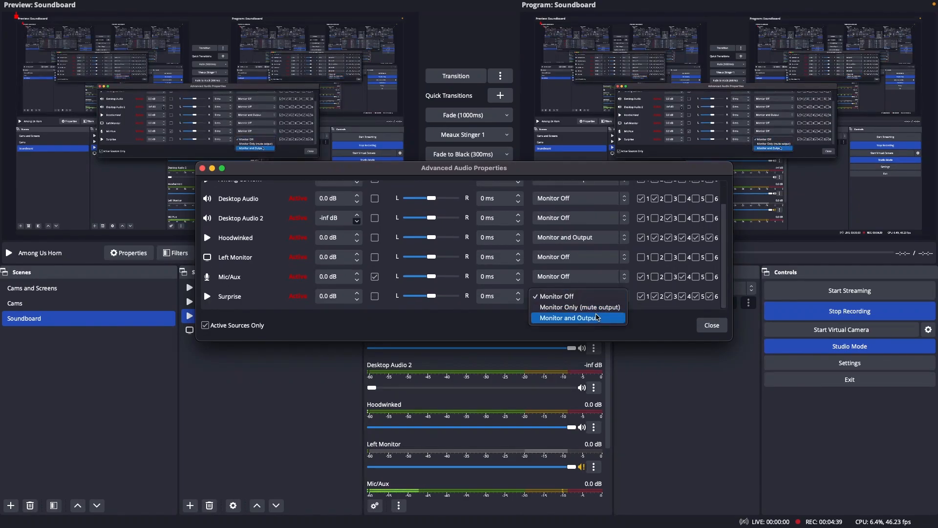
{"action": "left_click", "coordinate": [569, 317]}
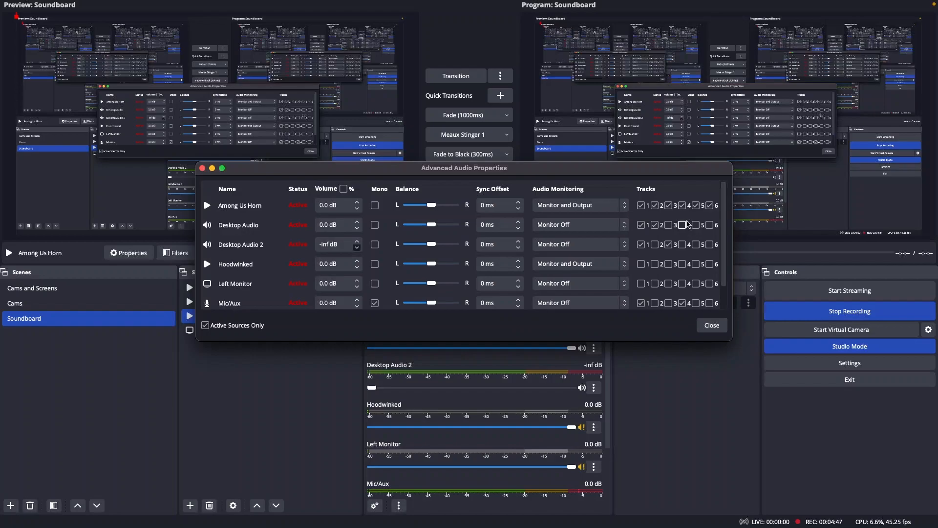
{"action": "left_click", "coordinate": [654, 205]}
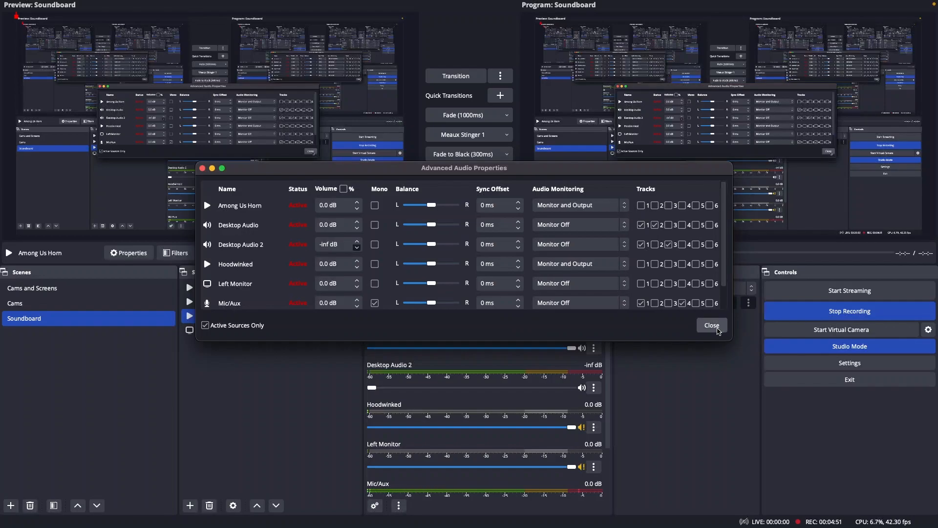
Close Advanced Audio Properties and test-play Among Us Horn to confirm it is heard
{"action": "left_click", "coordinate": [712, 326]}
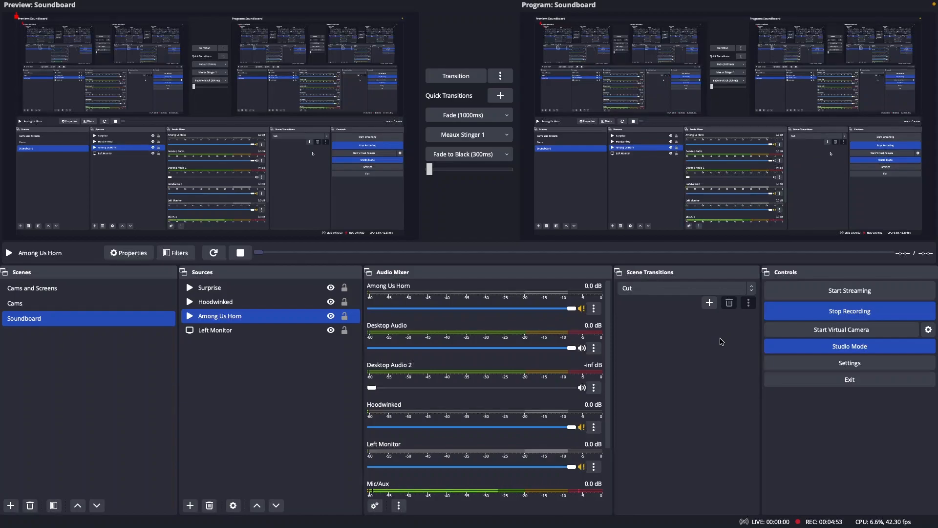
{"action": "left_click", "coordinate": [209, 288]}
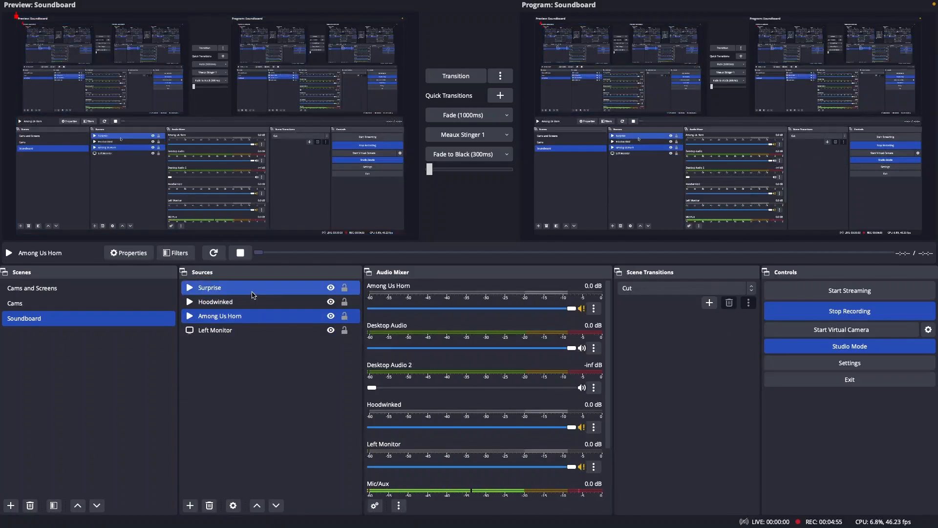
{"action": "left_click", "coordinate": [222, 301]}
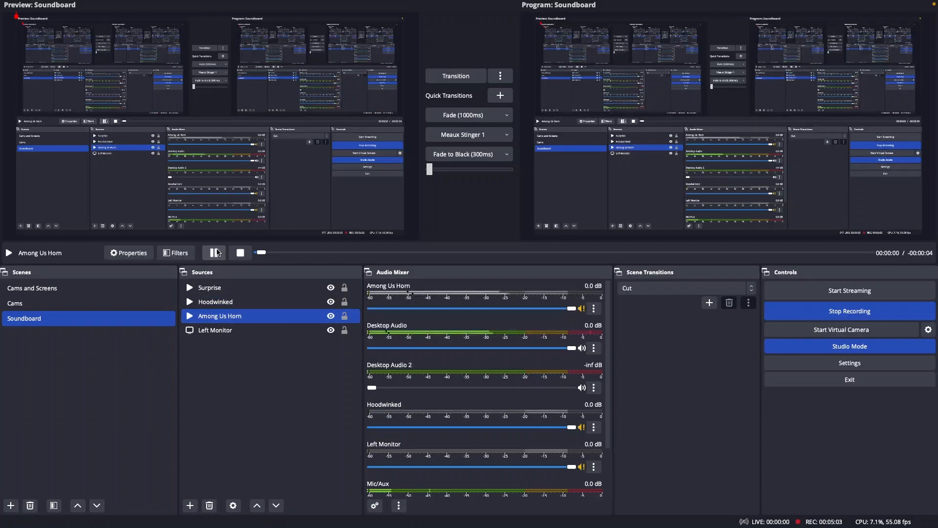
{"action": "left_click", "coordinate": [213, 252]}
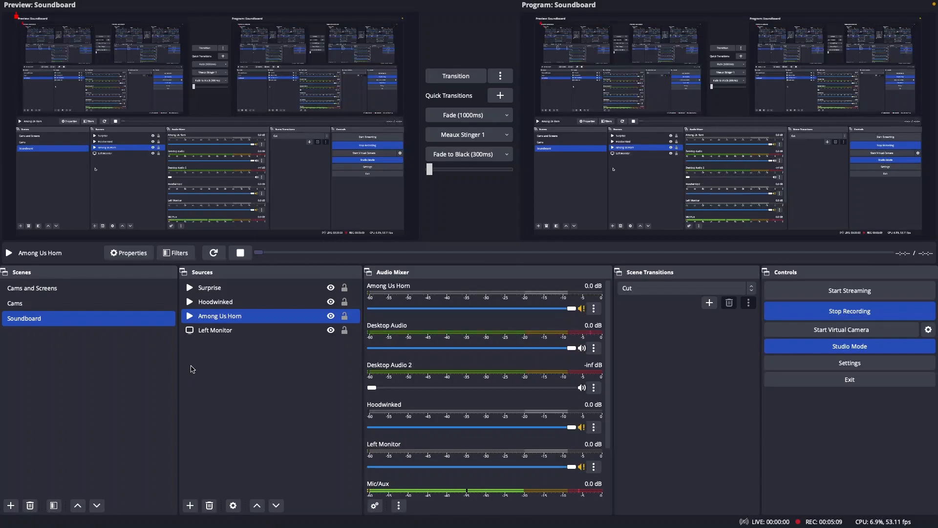
{"action": "mouse_move", "coordinate": [205, 365]}
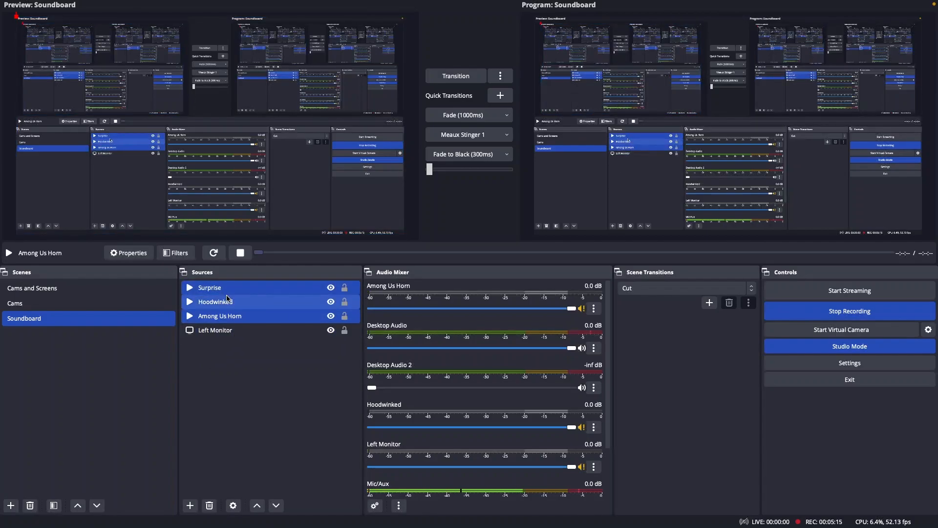
Group the three selected sound sources into a group named Sounds
{"action": "right_click", "coordinate": [215, 301]}
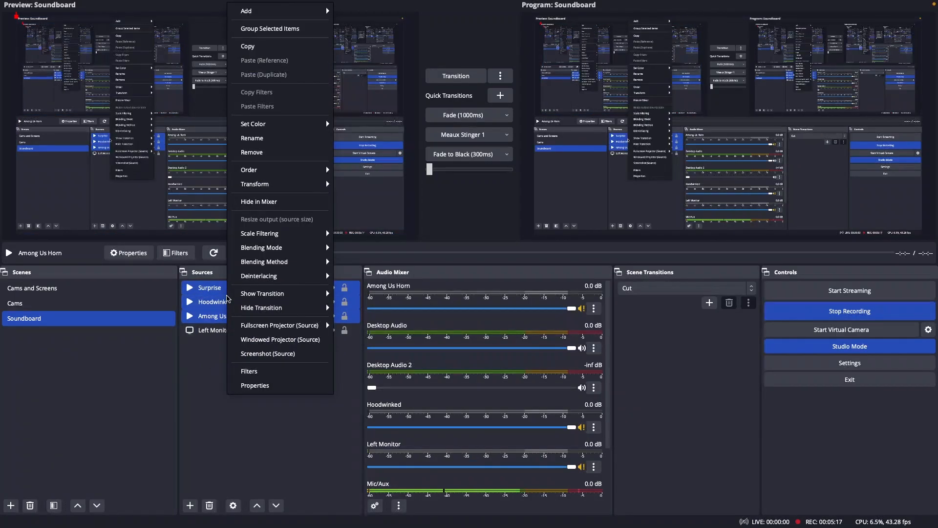
{"action": "left_click", "coordinate": [268, 28]}
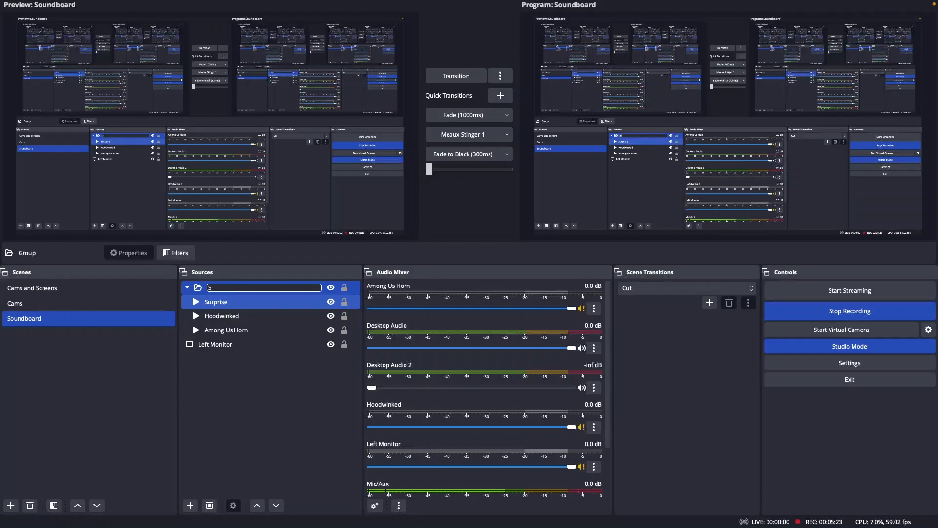
{"action": "type", "text": "Sounds"}
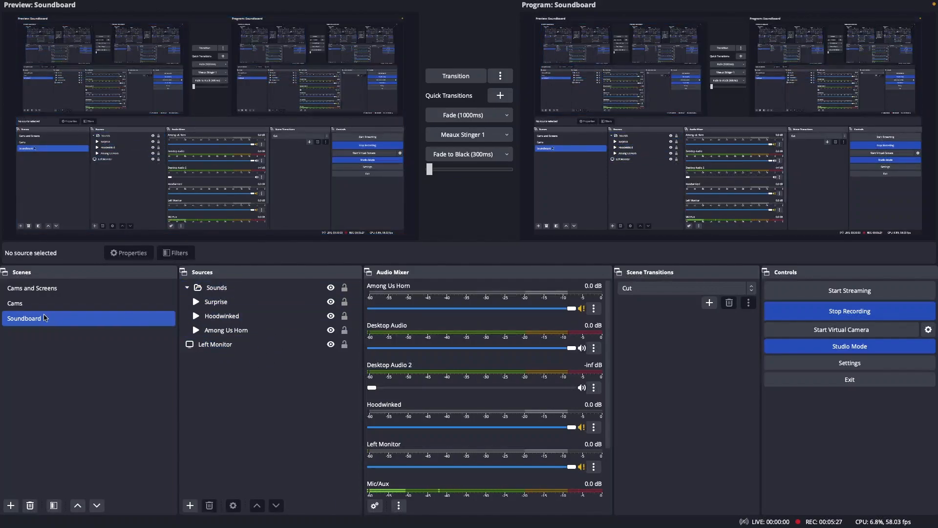
In the Cams and Screens scene, add the existing Sounds group as a source
{"action": "left_click", "coordinate": [33, 288]}
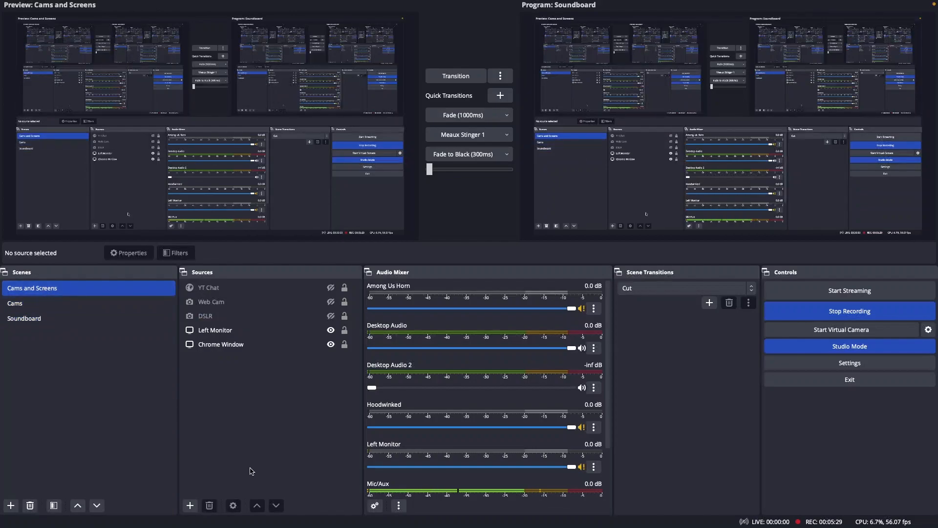
{"action": "left_click", "coordinate": [190, 505]}
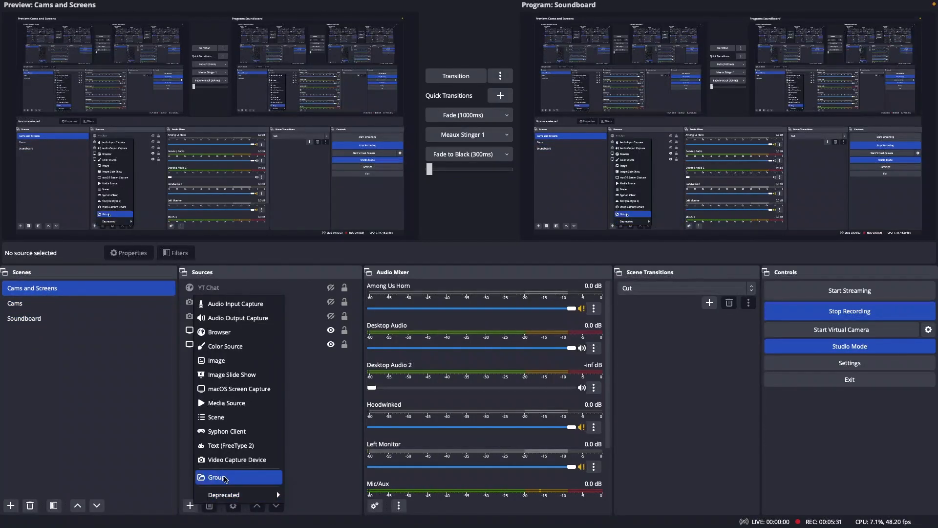
{"action": "left_click", "coordinate": [217, 477]}
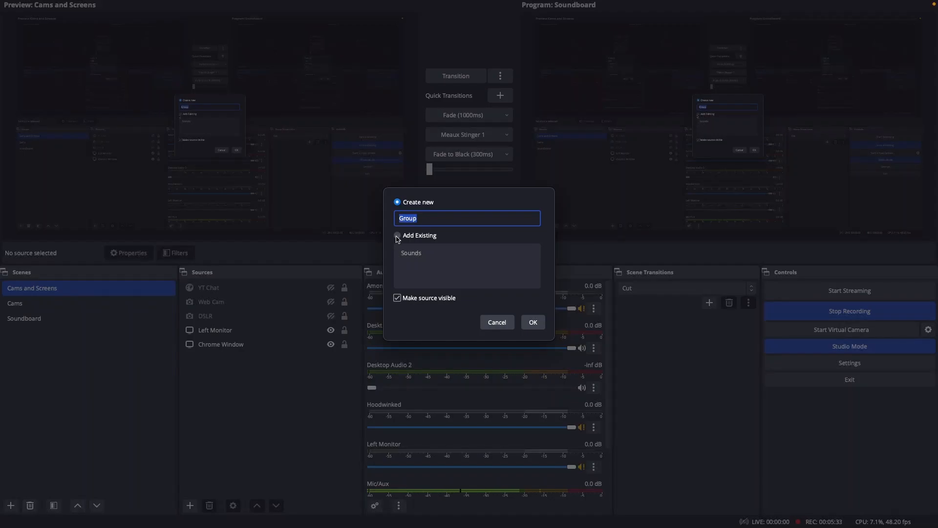
{"action": "left_click", "coordinate": [534, 322]}
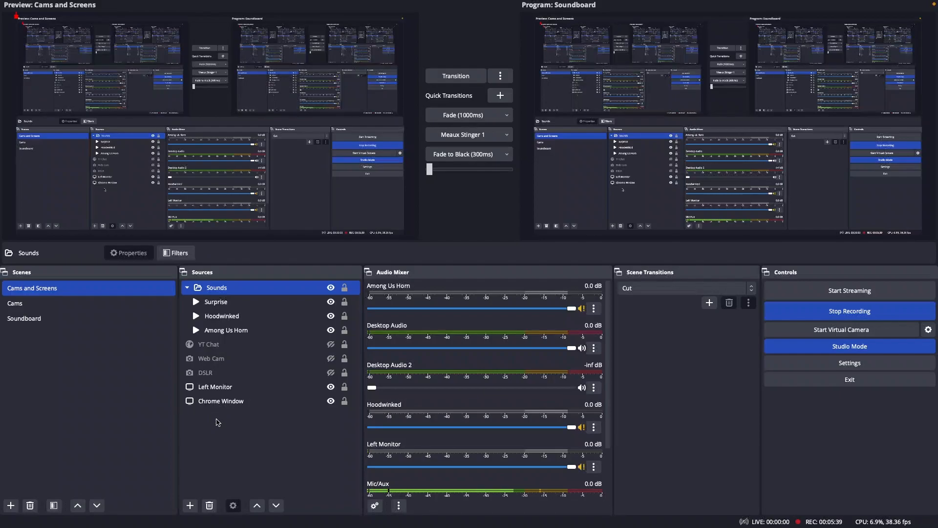
{"action": "left_click", "coordinate": [52, 5]}
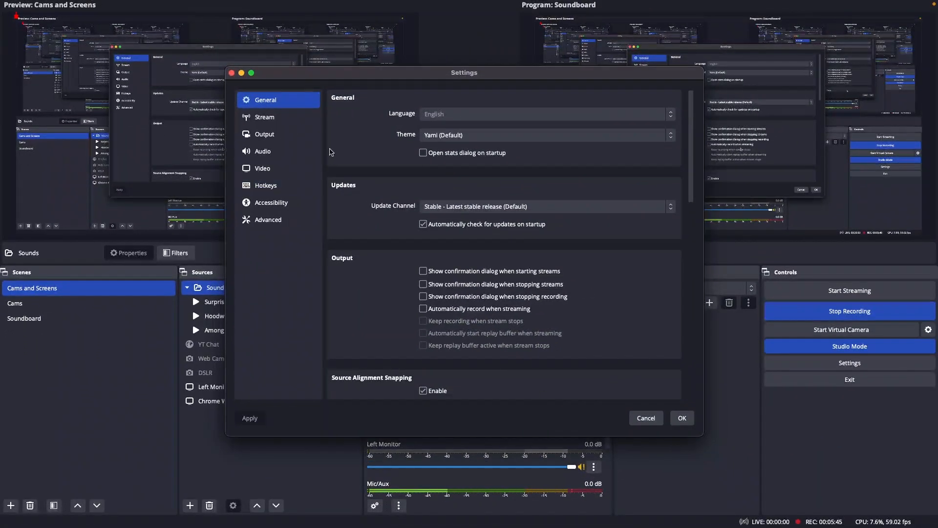
Browse down through the Hotkeys list in Settings and close the window without changes
{"action": "left_click", "coordinate": [266, 185]}
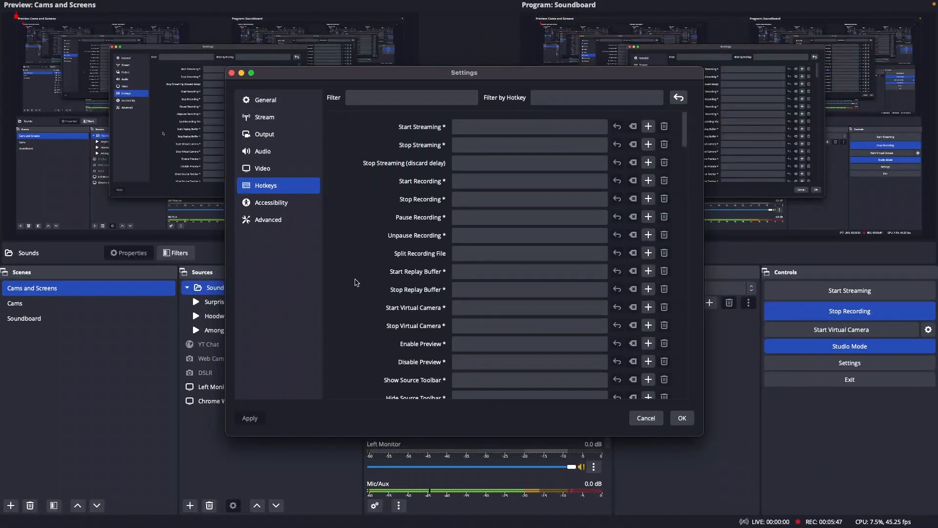
{"action": "scroll", "scroll_direction": "down", "scroll_amount": 3}
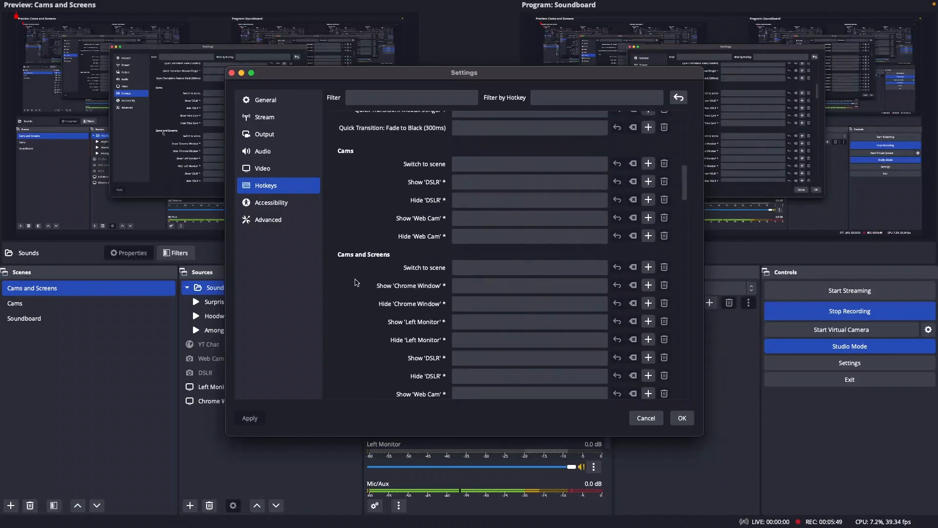
{"action": "scroll", "scroll_direction": "down", "scroll_amount": 3}
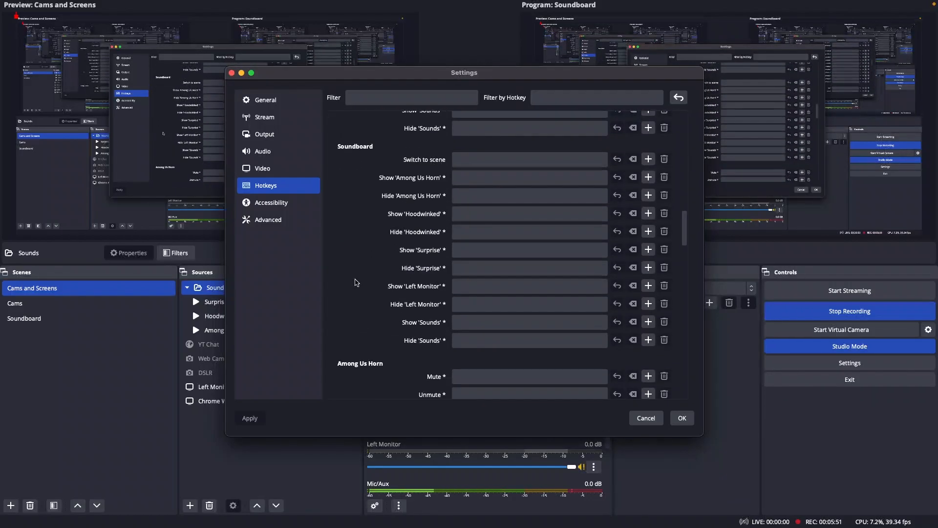
{"action": "scroll", "scroll_direction": "down", "scroll_amount": 3}
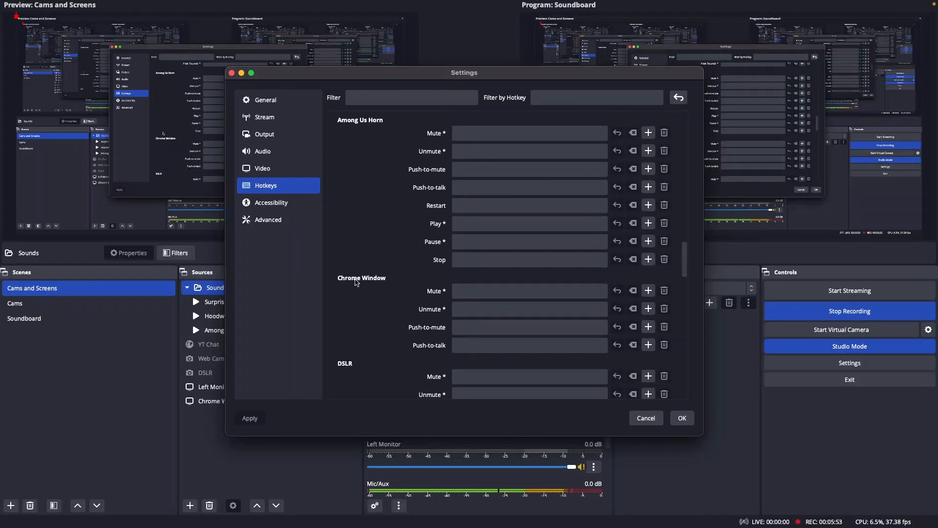
{"action": "scroll", "scroll_direction": "down", "scroll_amount": 3}
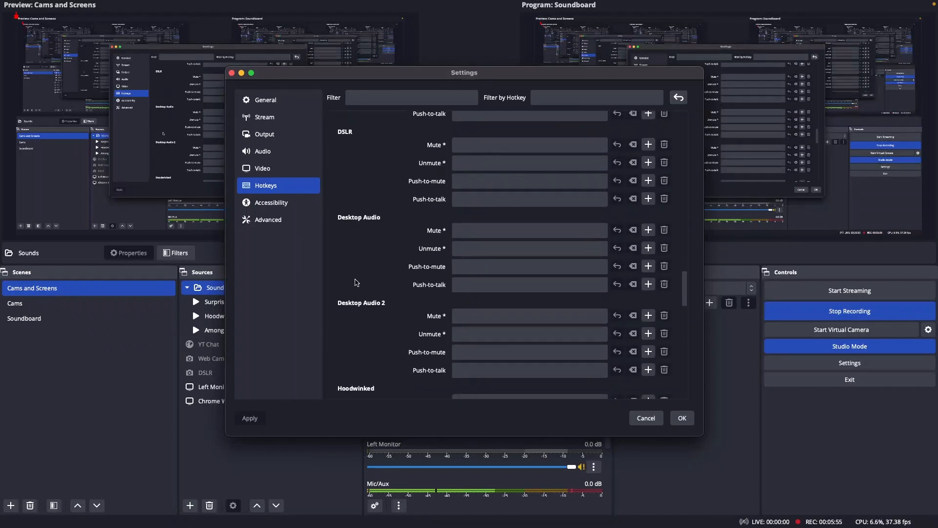
{"action": "scroll", "scroll_direction": "down", "scroll_amount": 3}
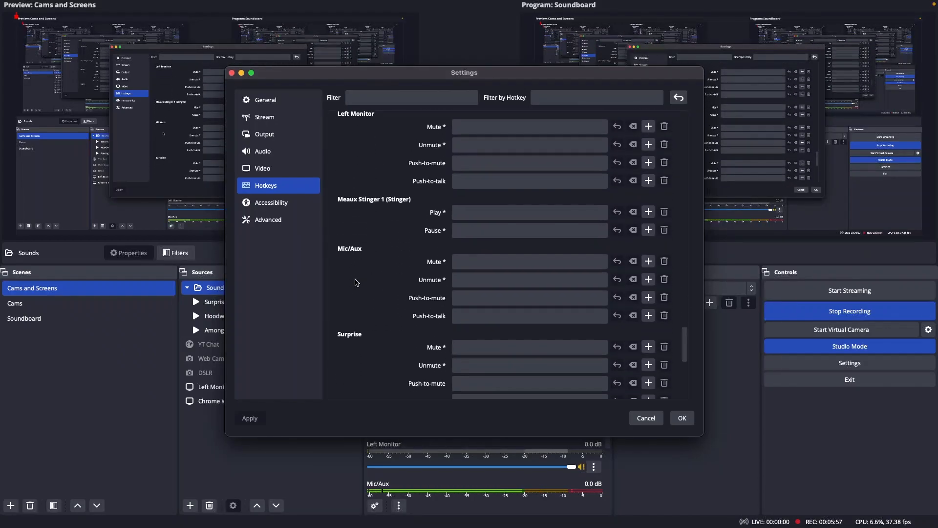
{"action": "scroll", "scroll_direction": "down", "scroll_amount": 3}
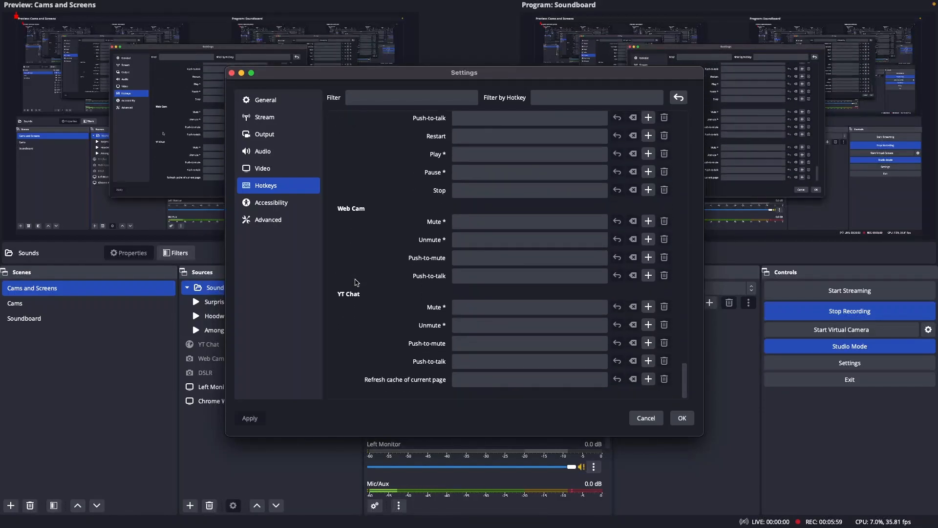
{"action": "scroll", "scroll_direction": "down", "scroll_amount": 3}
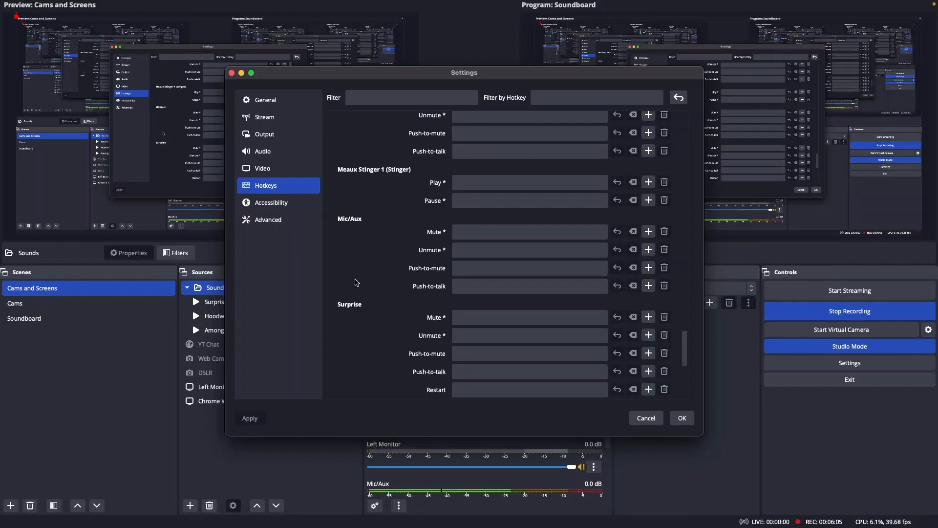
{"action": "left_click", "coordinate": [530, 354]}
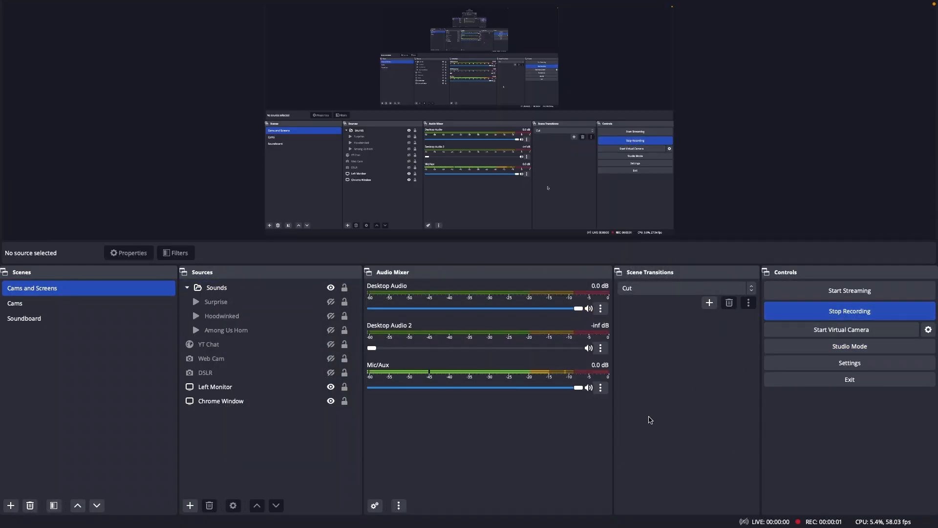
{"action": "mouse_move", "coordinate": [606, 449]}
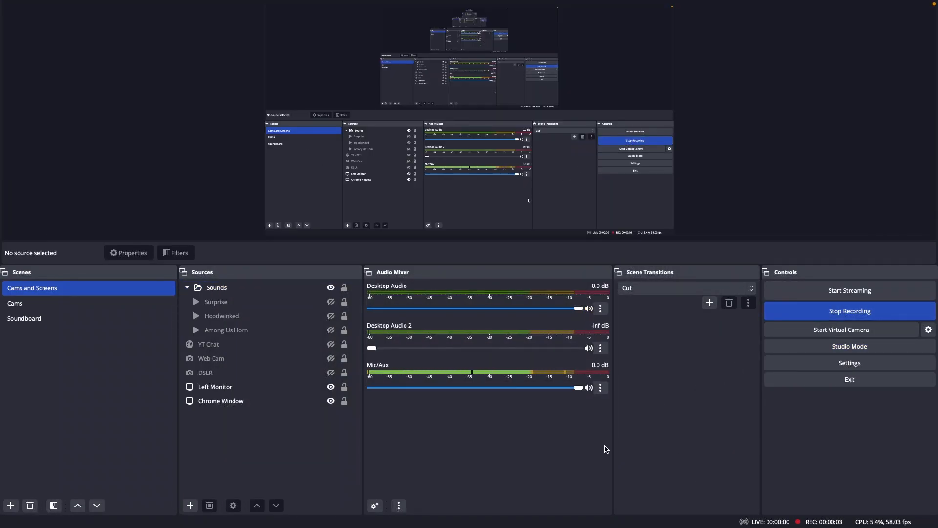
{"action": "left_click", "coordinate": [49, 5]}
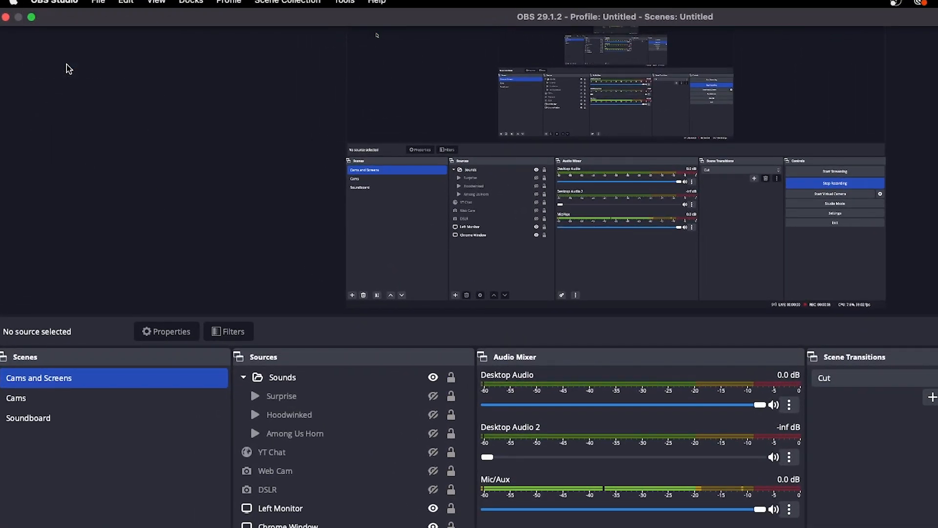
Reach the Sounds entries in the Hotkeys settings list
{"action": "left_click", "coordinate": [834, 213]}
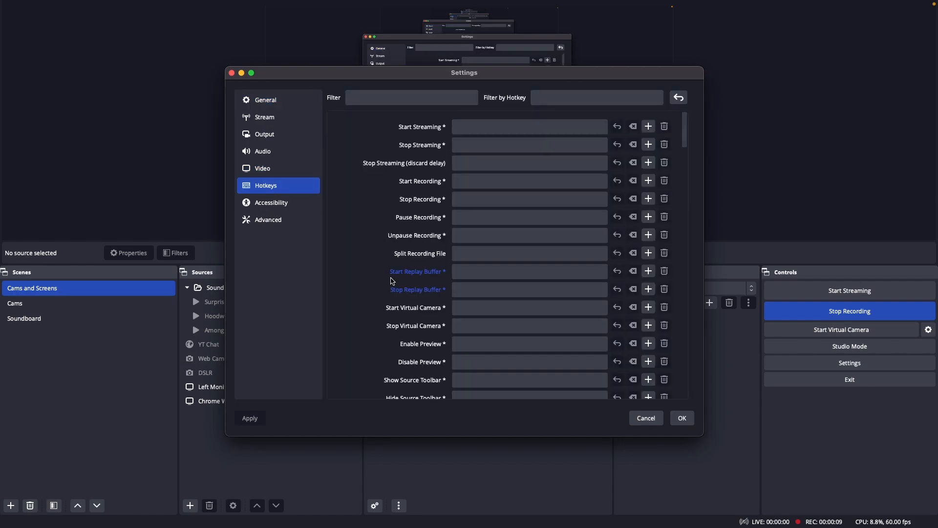
{"action": "scroll", "scroll_direction": "down", "scroll_amount": 3}
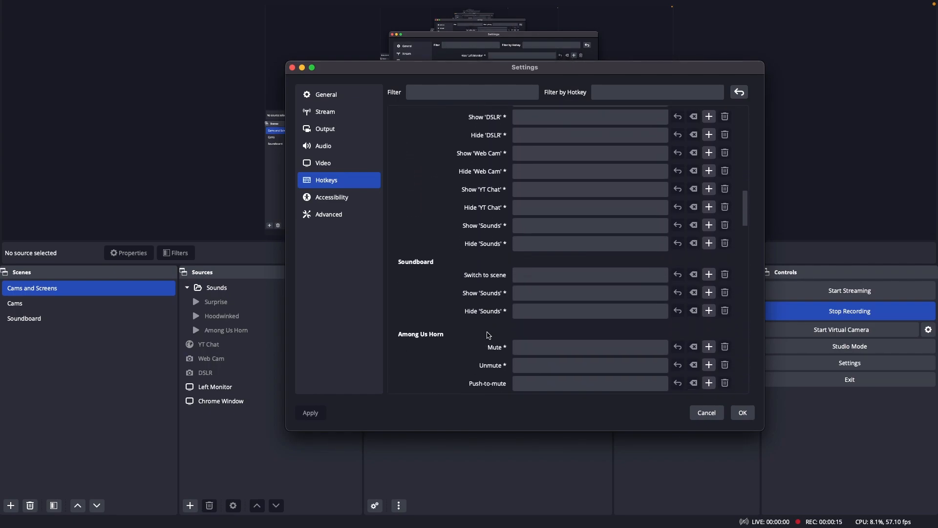
{"action": "scroll", "scroll_direction": "down", "scroll_amount": 3}
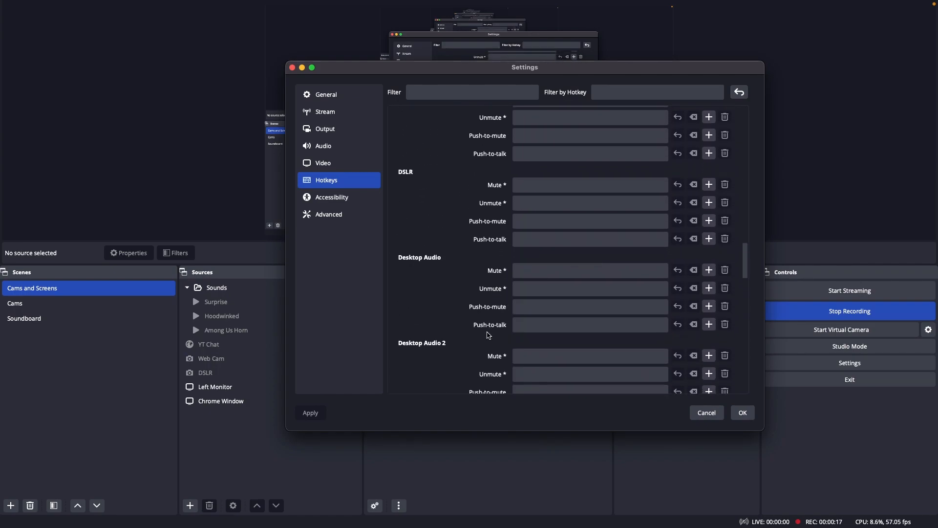
{"action": "scroll", "scroll_direction": "down", "scroll_amount": 3}
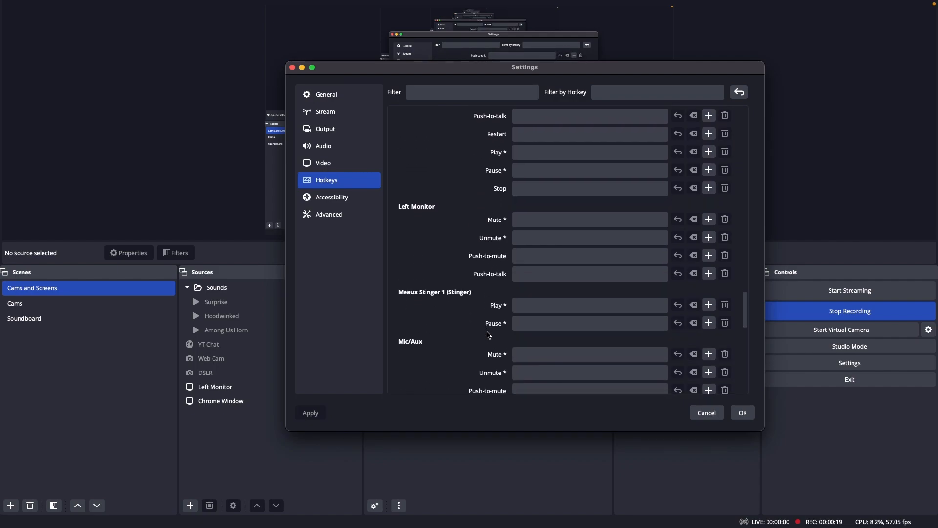
{"action": "scroll", "scroll_direction": "down", "scroll_amount": 3}
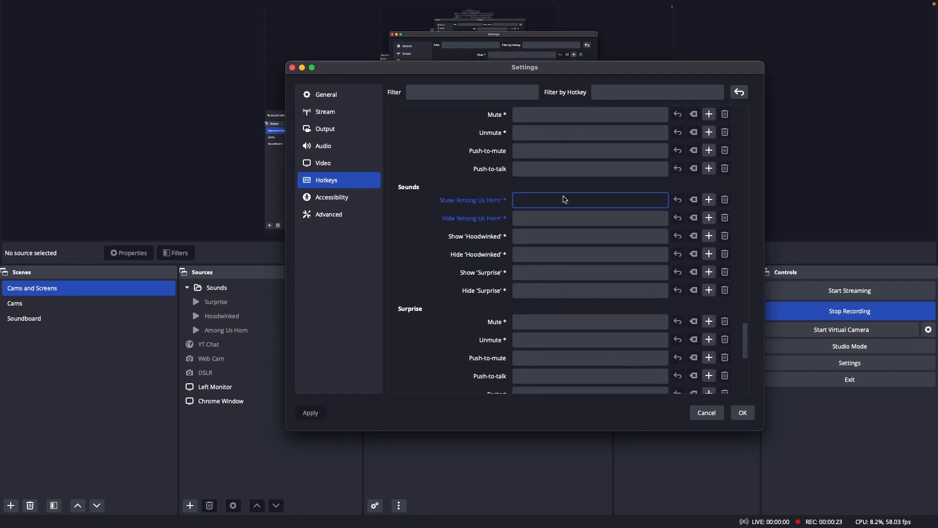
{"action": "mouse_move", "coordinate": [510, 207]}
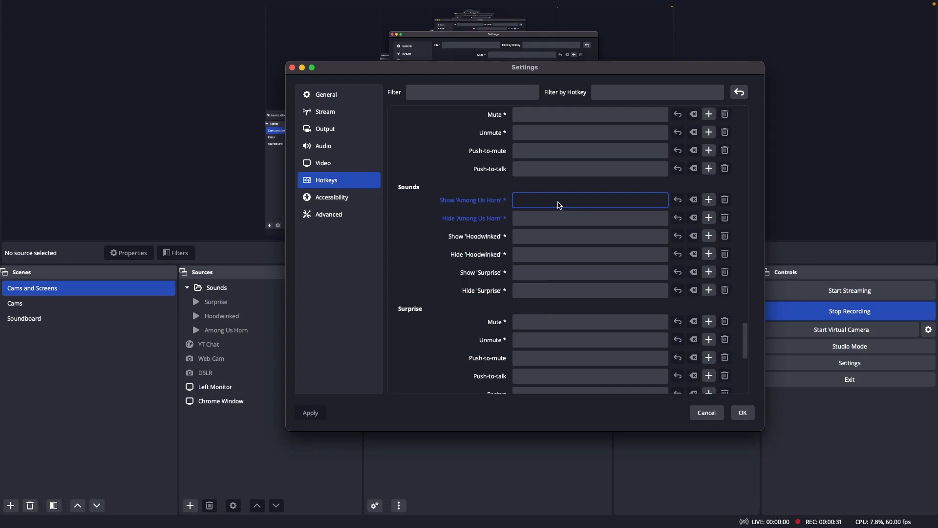
Assign keypad 1 to Among Us Horn and keypad 3 to Surprise show/hide, then save with OK
{"action": "key", "text": "1"}
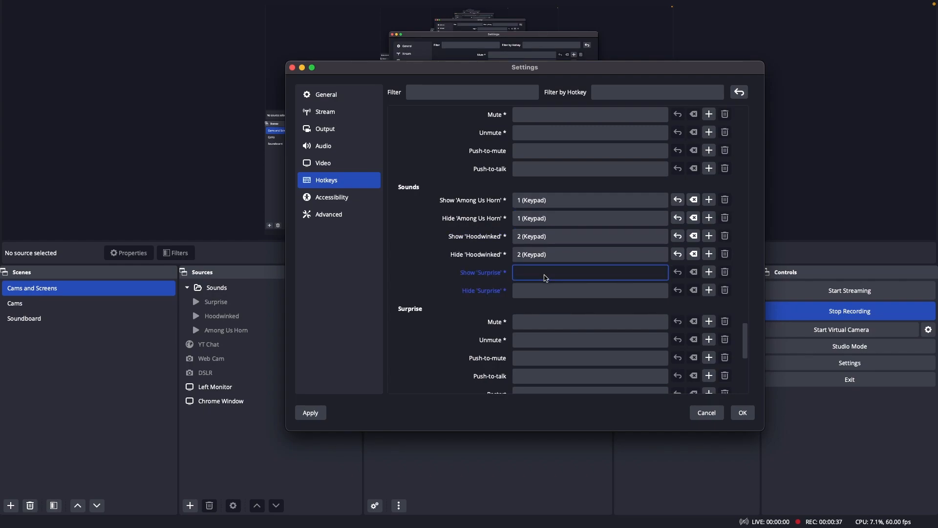
{"action": "key", "text": "3"}
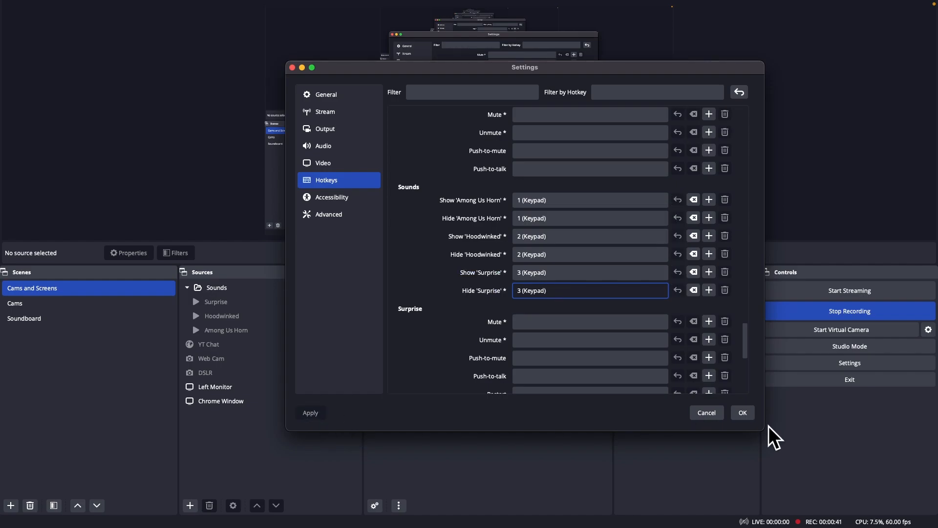
{"action": "left_click", "coordinate": [743, 413]}
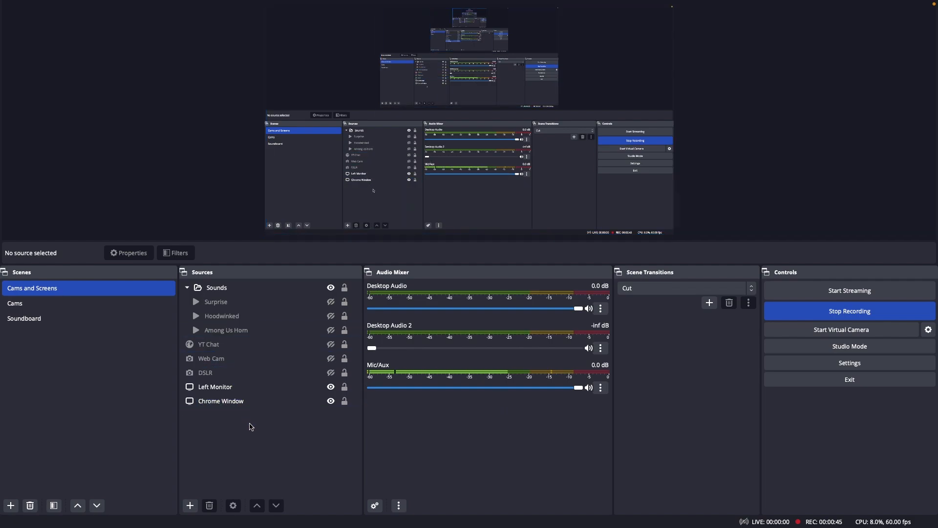
{"action": "left_click", "coordinate": [221, 316]}
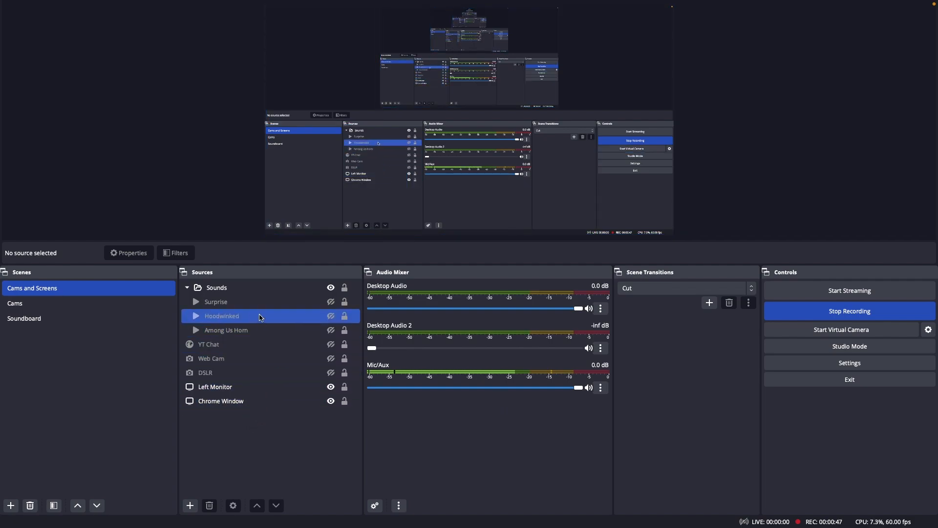
{"action": "left_click", "coordinate": [216, 301]}
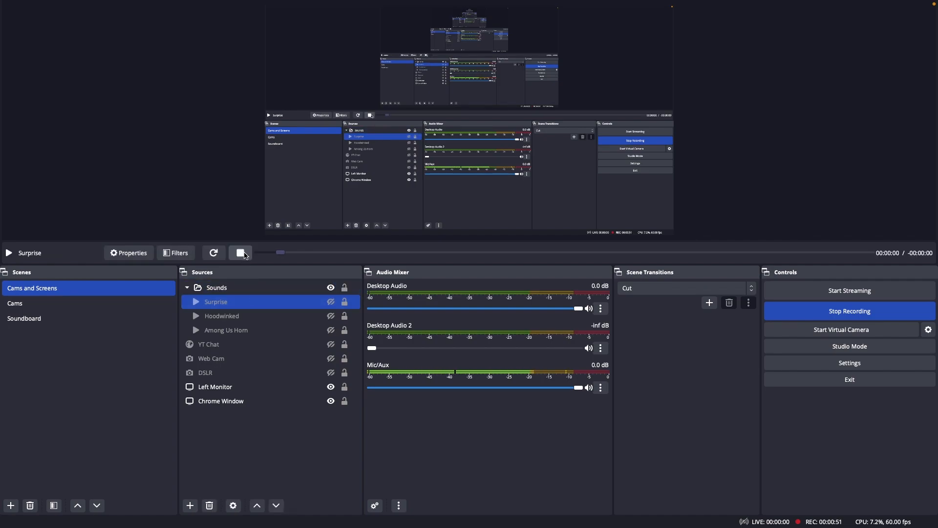
{"action": "left_click", "coordinate": [241, 253]}
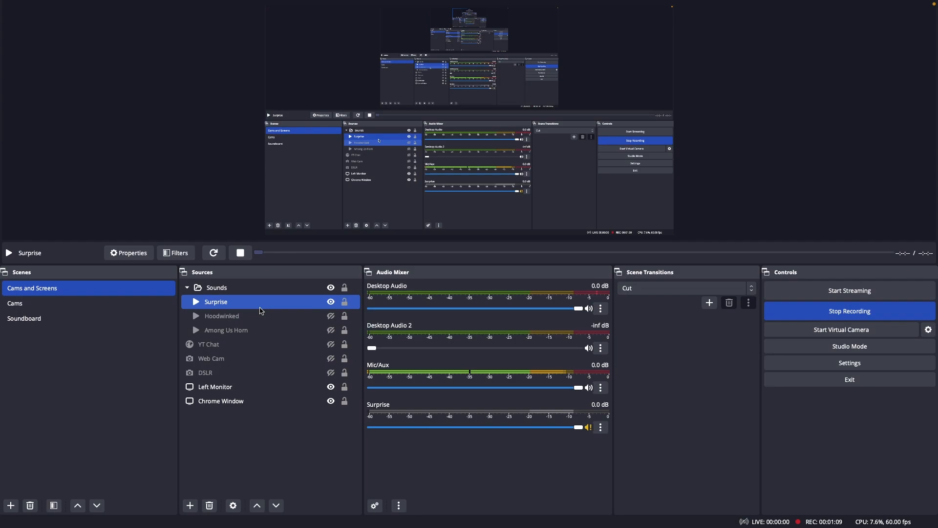
{"action": "left_click", "coordinate": [226, 330]}
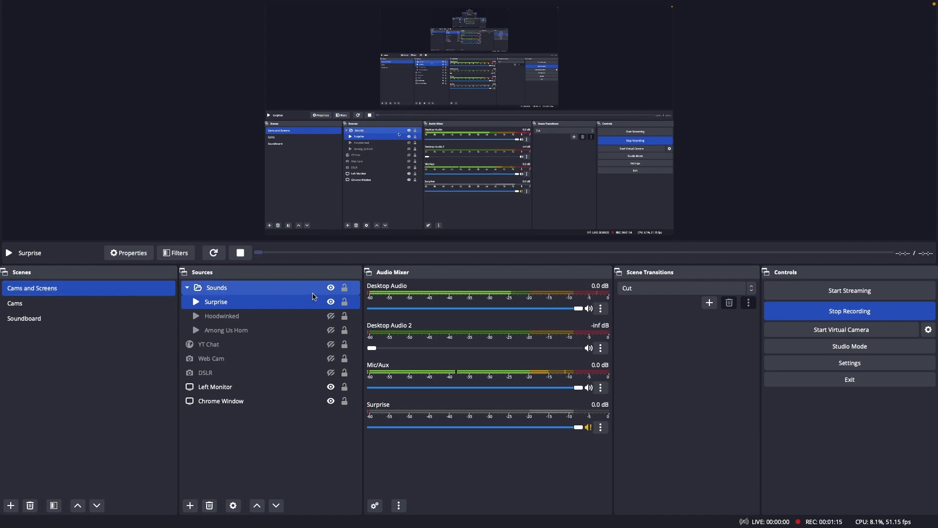
{"action": "left_click", "coordinate": [14, 303]}
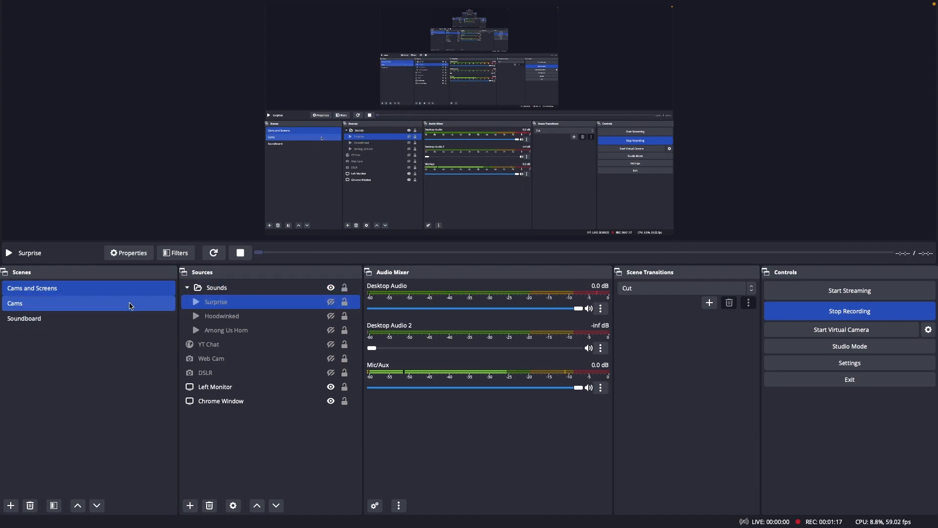
{"action": "left_click", "coordinate": [32, 287]}
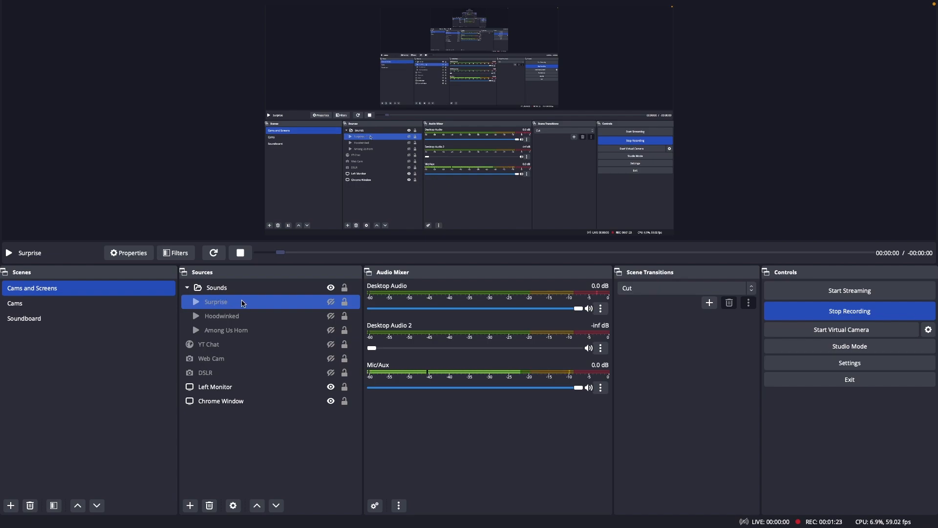
{"action": "left_click", "coordinate": [241, 252]}
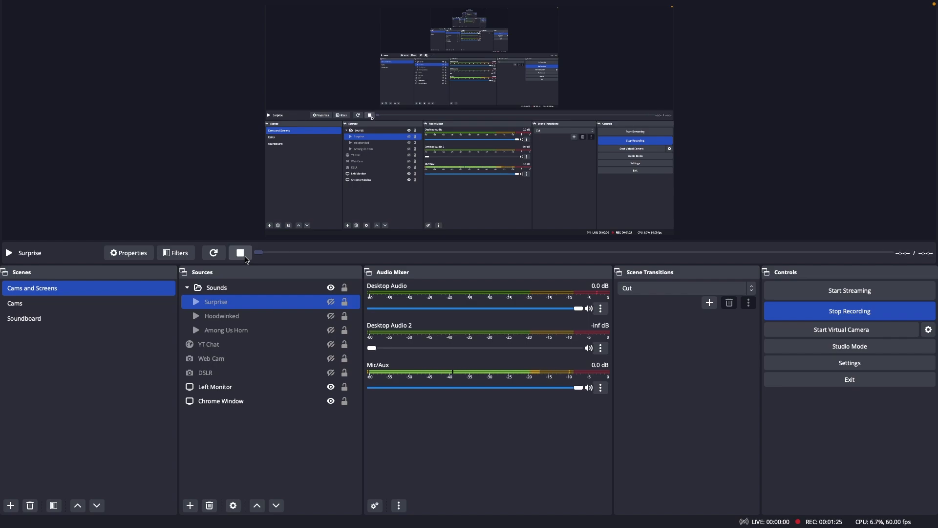
{"action": "left_click", "coordinate": [222, 316]}
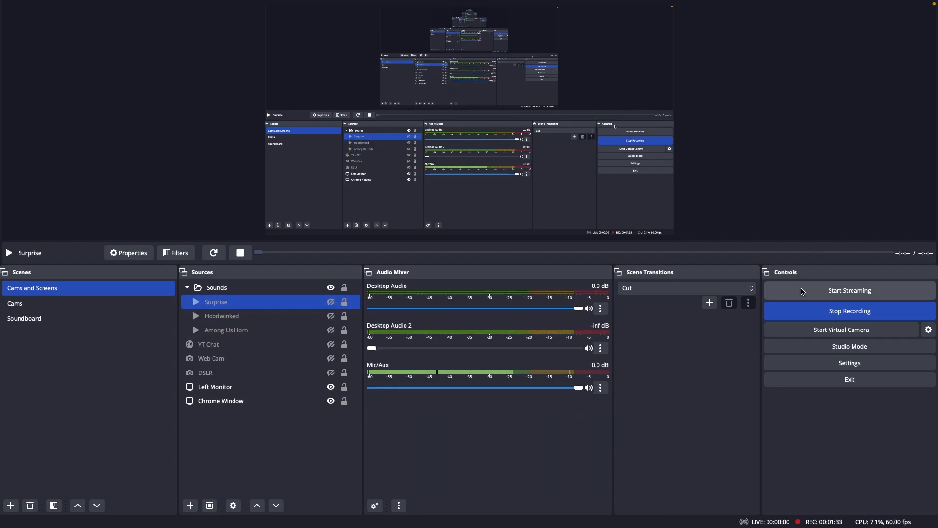
Turn Studio Mode on so preview and program both show Cams and Screens
{"action": "left_click", "coordinate": [849, 346]}
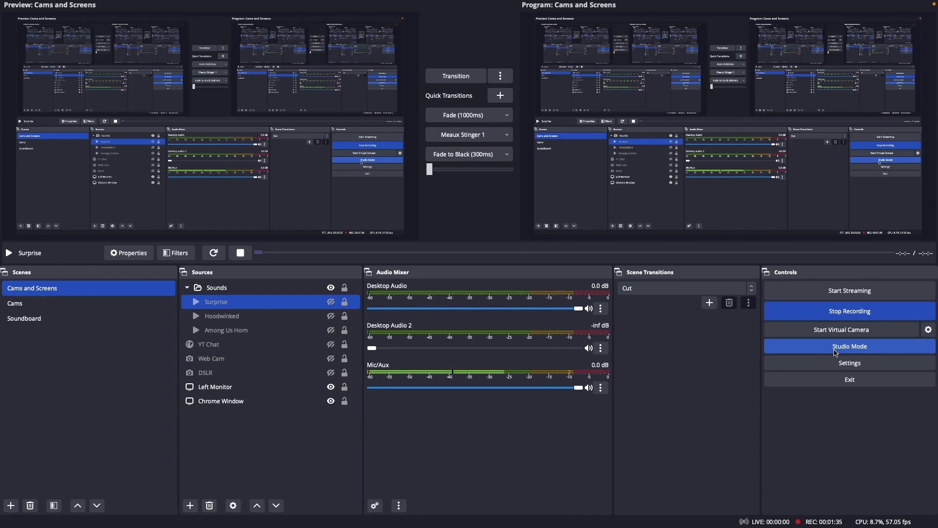
{"action": "left_click", "coordinate": [208, 344]}
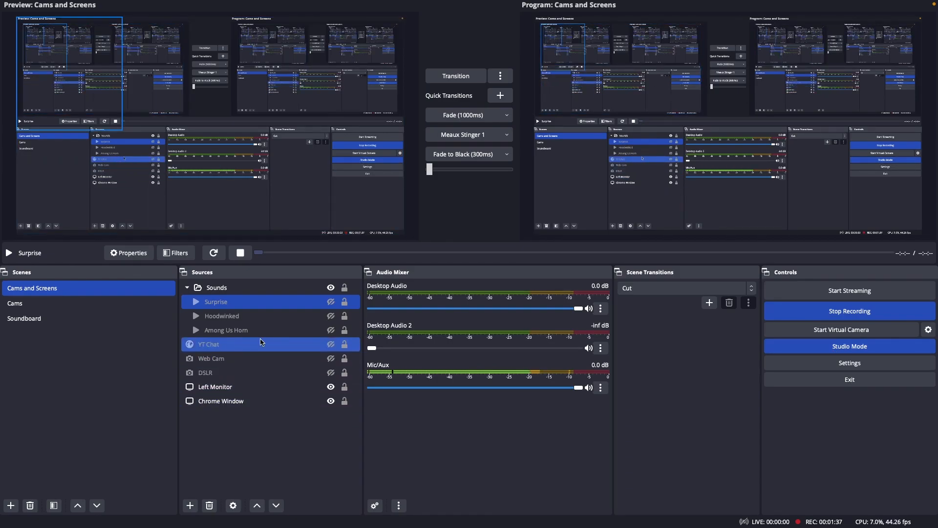